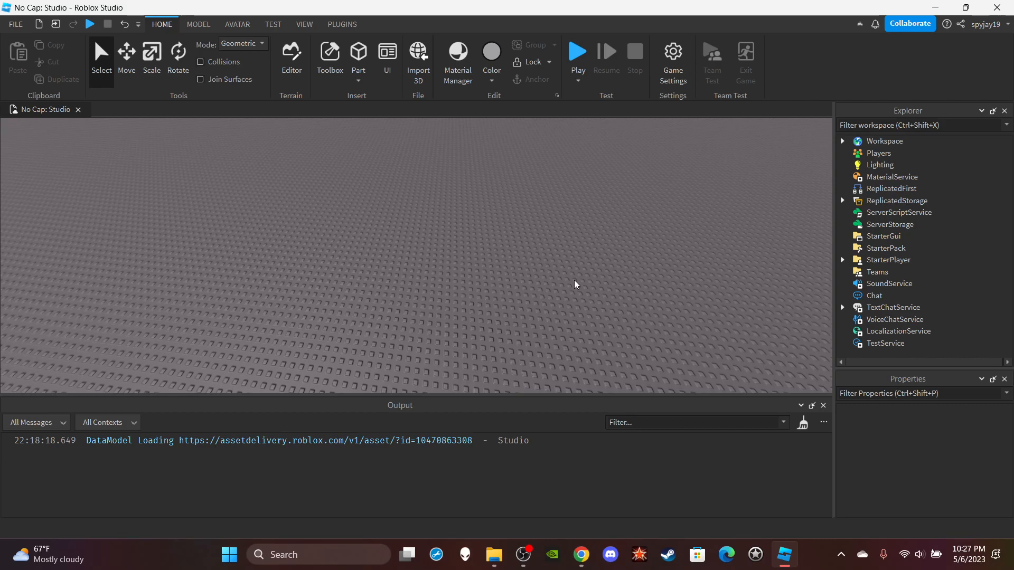
mouse_move(889, 224)
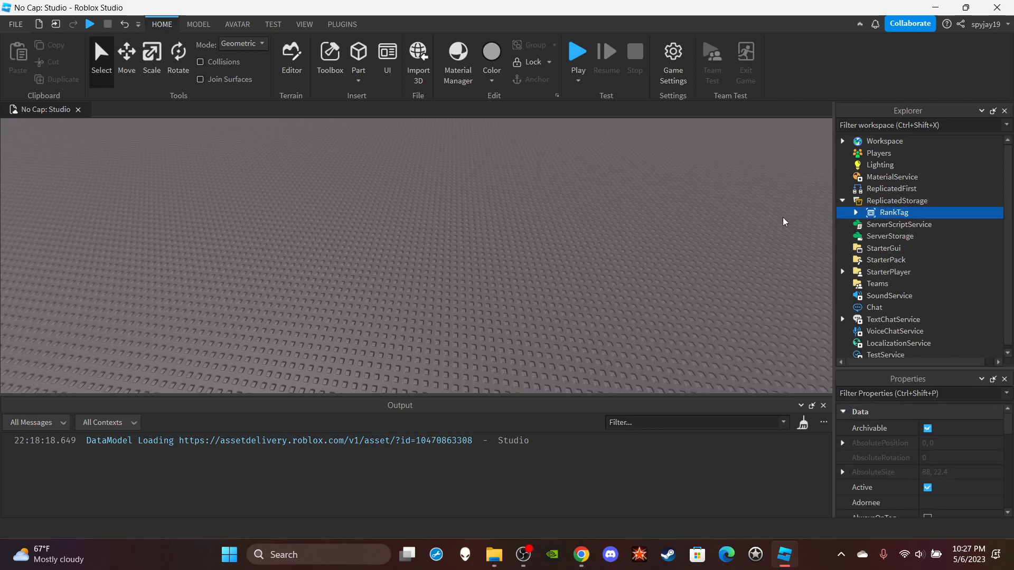
Deselect RankTag after revealing it inside ReplicatedStorage.
left_click(894, 212)
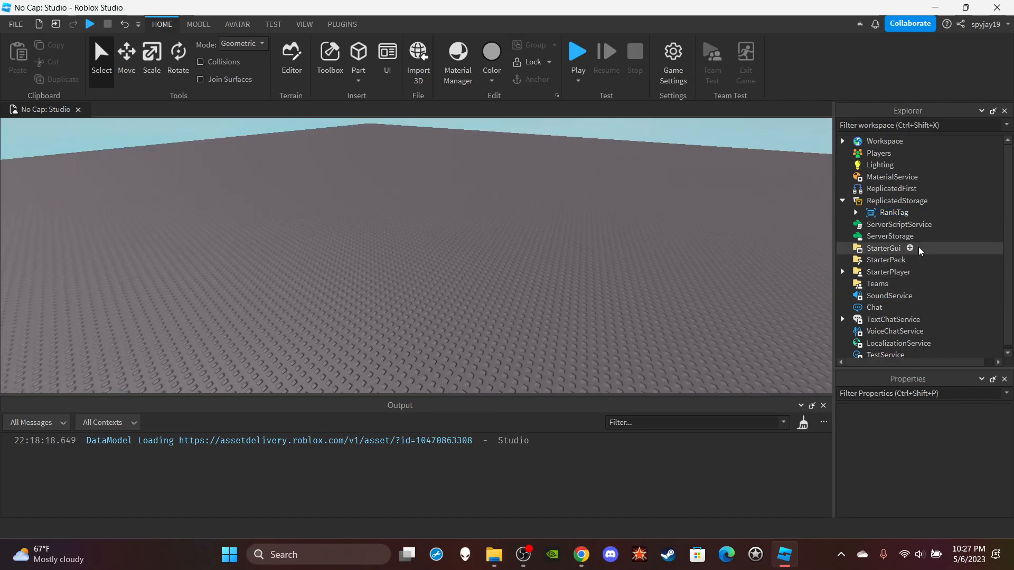
Inspect RankTag's Size of {3,0},{0.75,0}, expanding its X scale and offset.
left_click(893, 212)
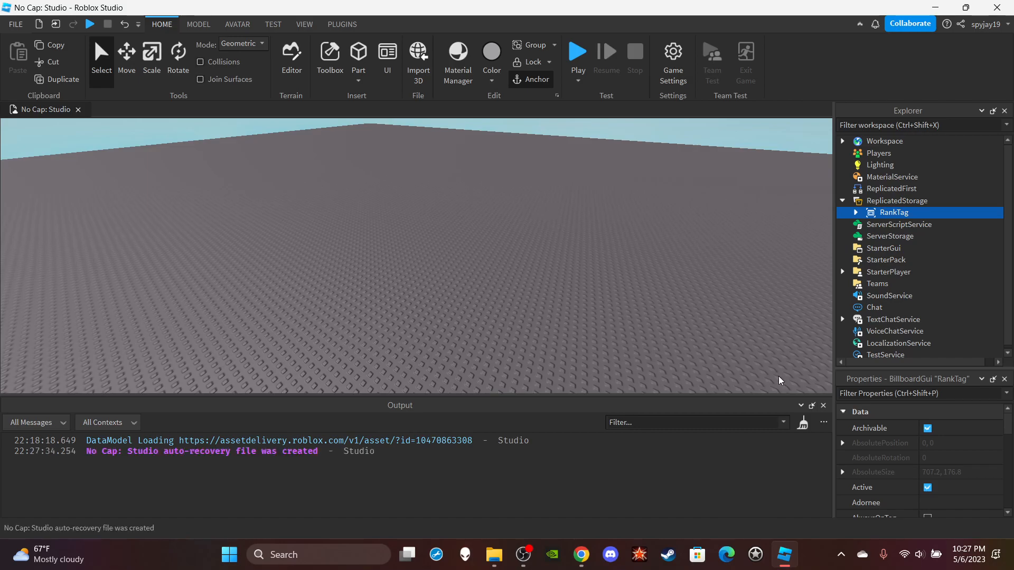
scroll("down", 3)
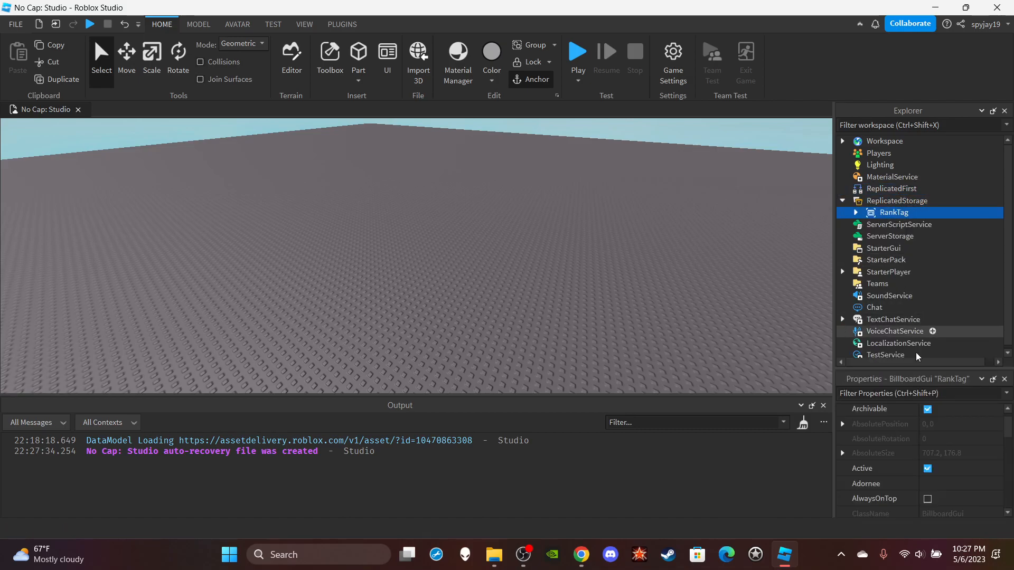
scroll("down", 3)
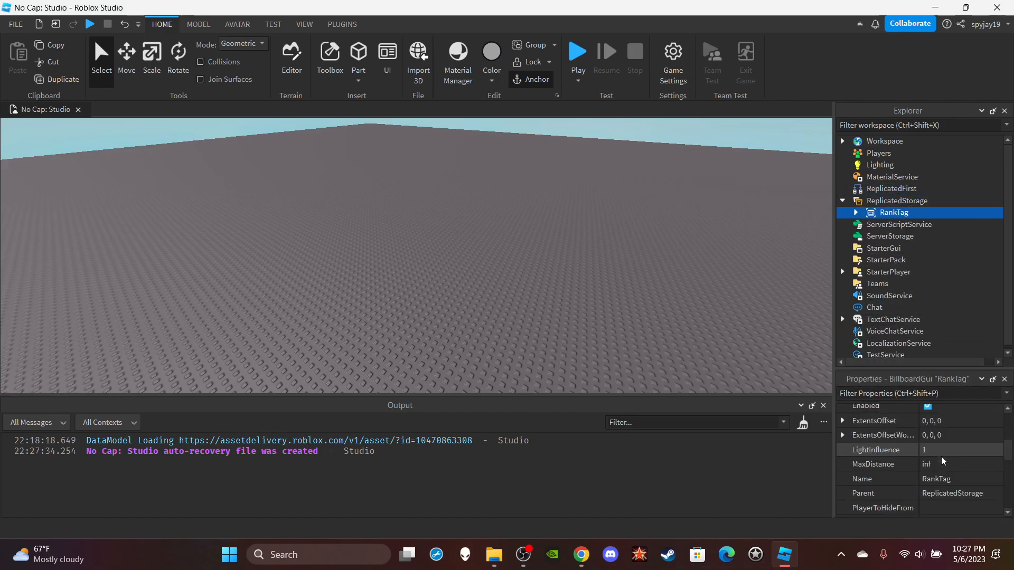
scroll("down", 3)
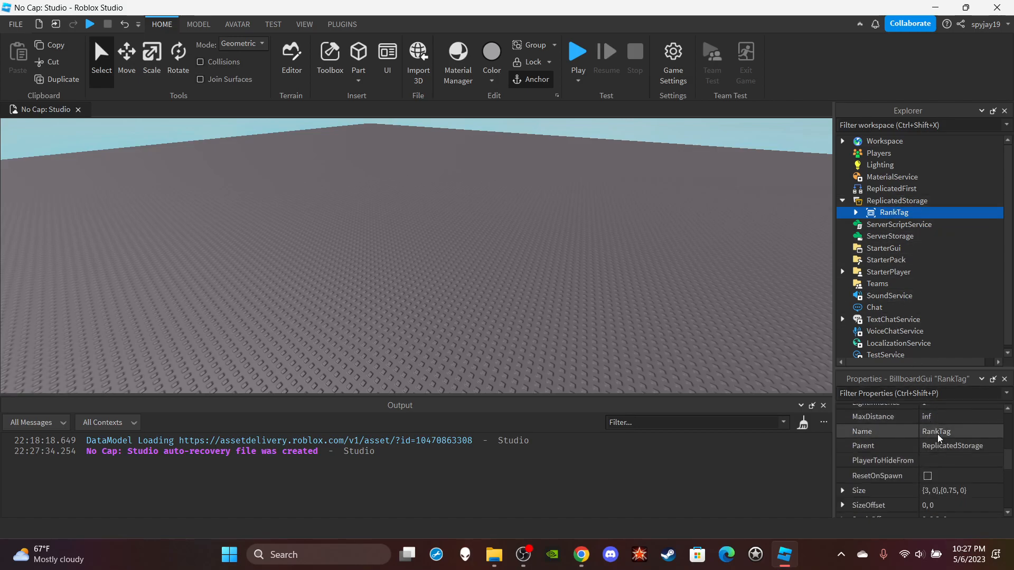
scroll("down", 3)
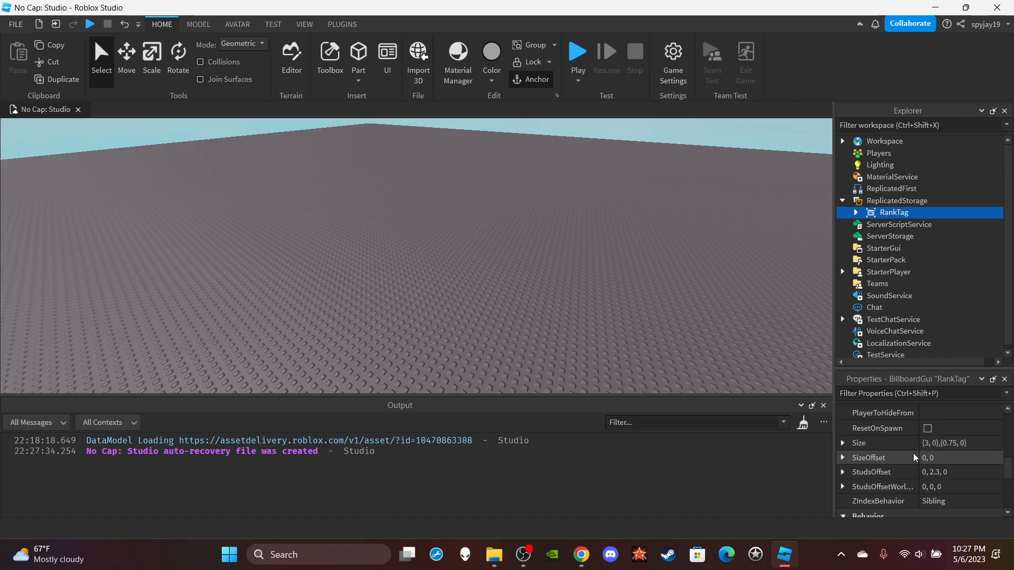
left_click(957, 442)
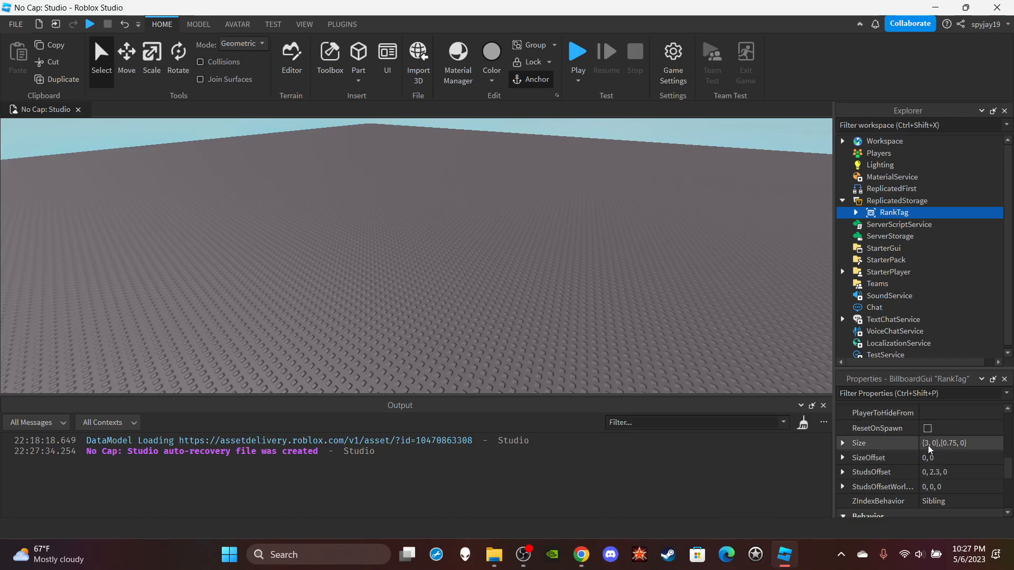
left_click(841, 443)
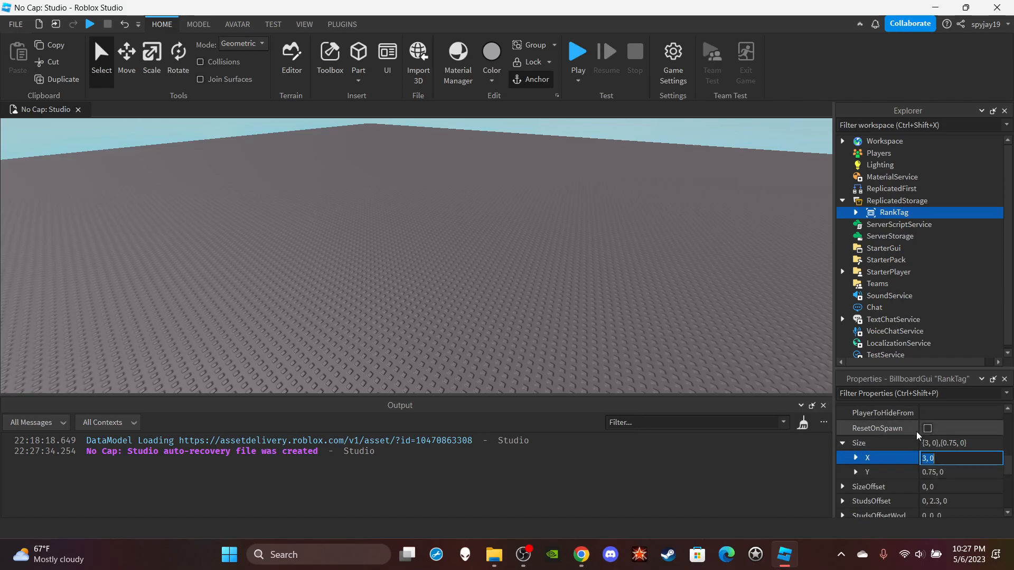
mouse_move(940, 435)
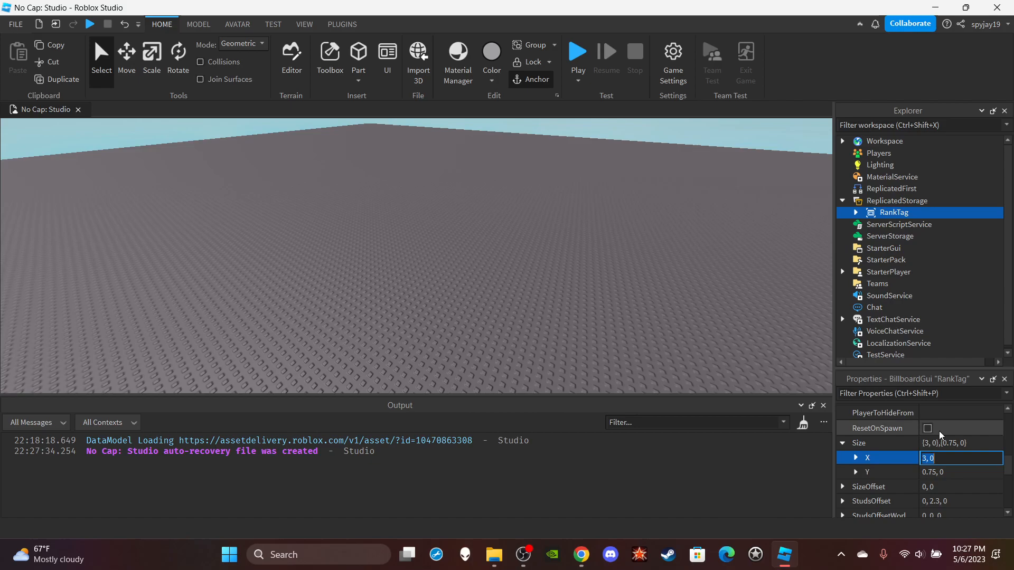
left_click(854, 457)
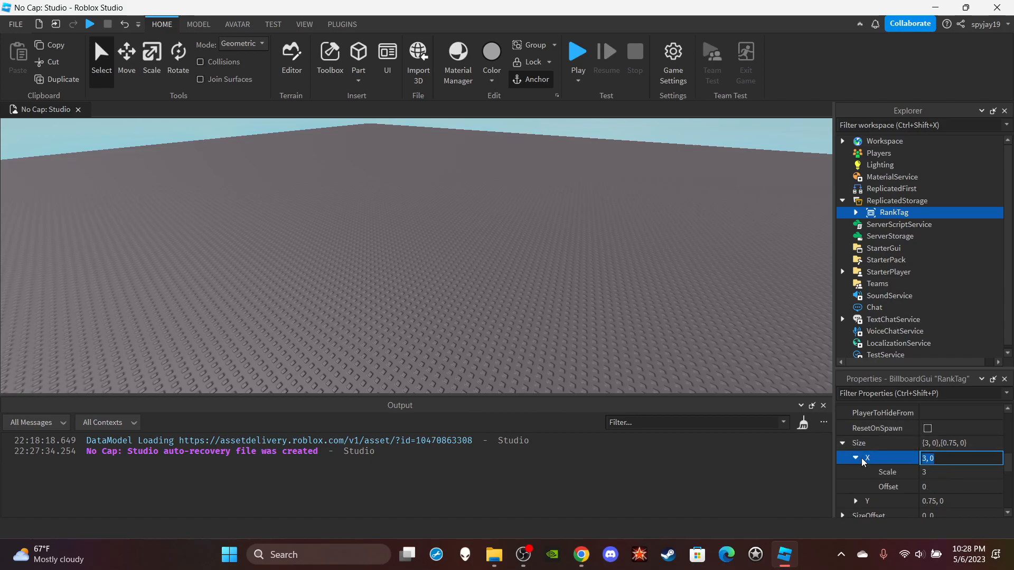
left_click(843, 443)
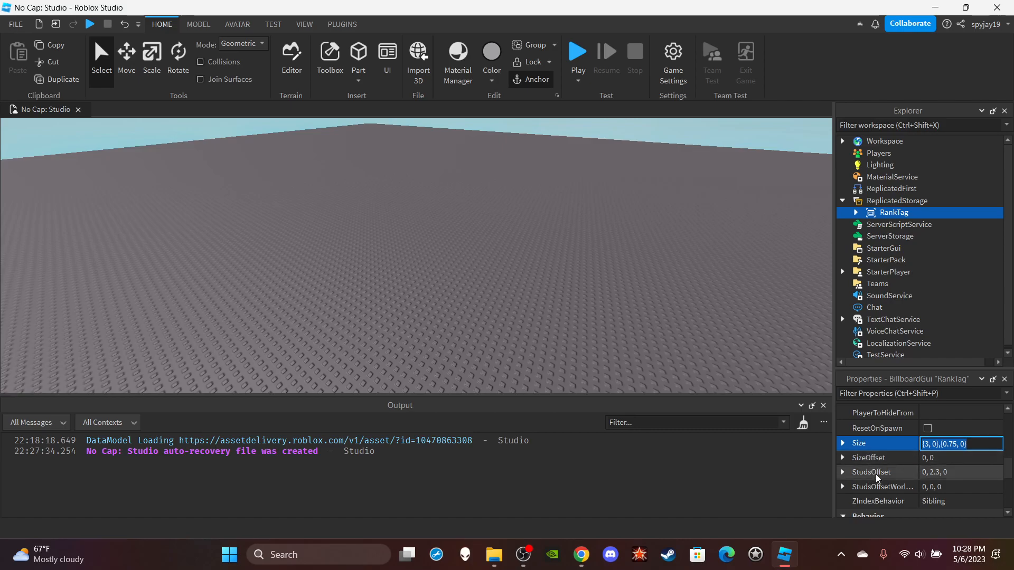
Check the StudsOffset of 0, 2.3, 0 and reveal the RankTextLabel inside RankTag.
left_click(870, 472)
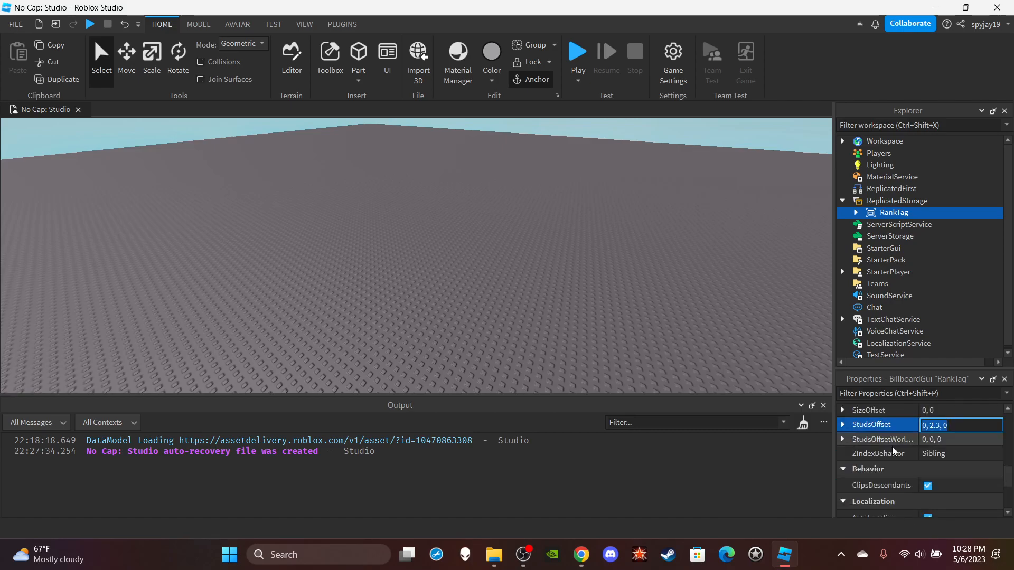
left_click(855, 212)
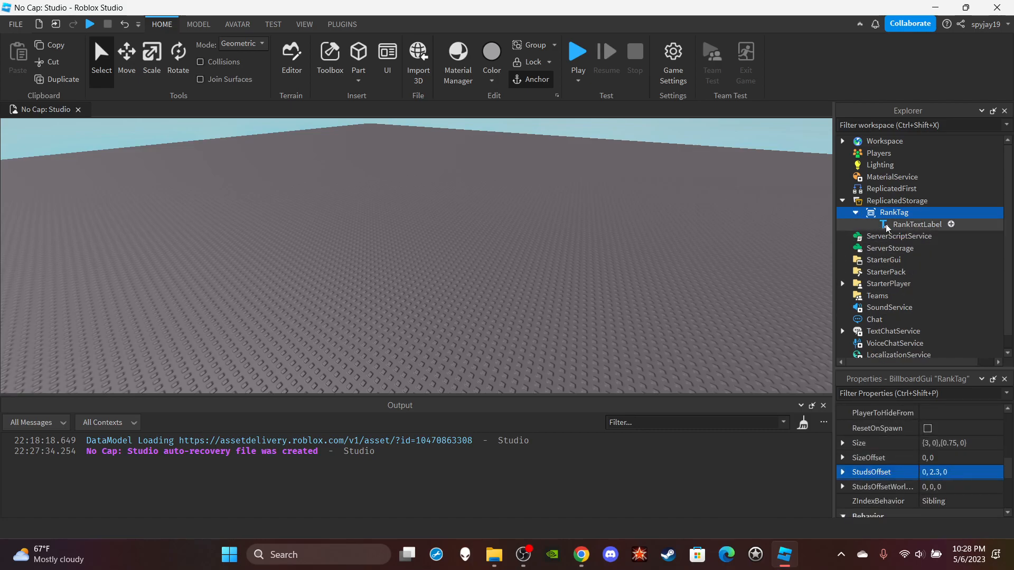
Clear RankTextLabel's text, set its TextColor3 to red (255, 0, 0), and collapse RankTag.
left_click(917, 224)
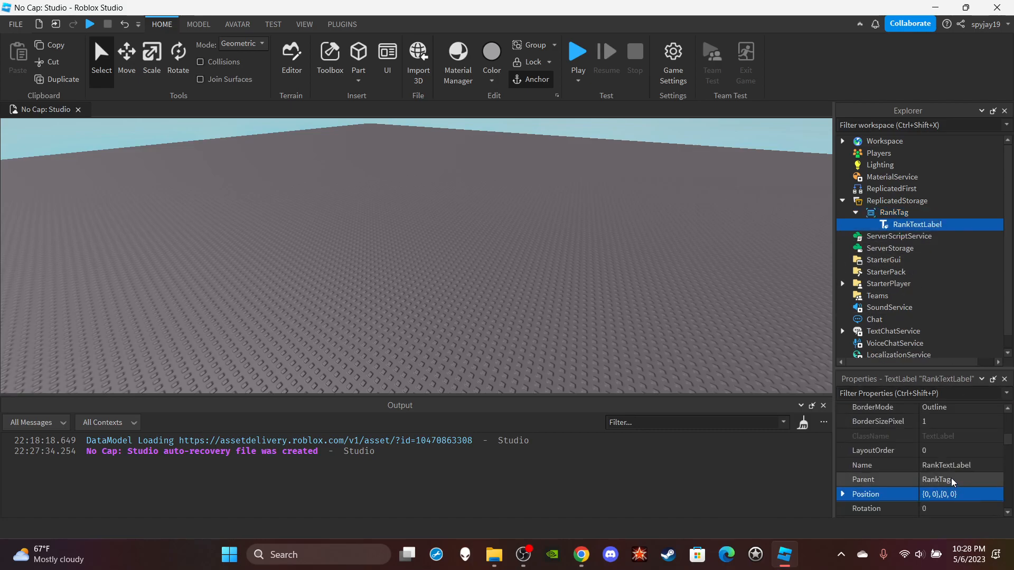
scroll("down", 3)
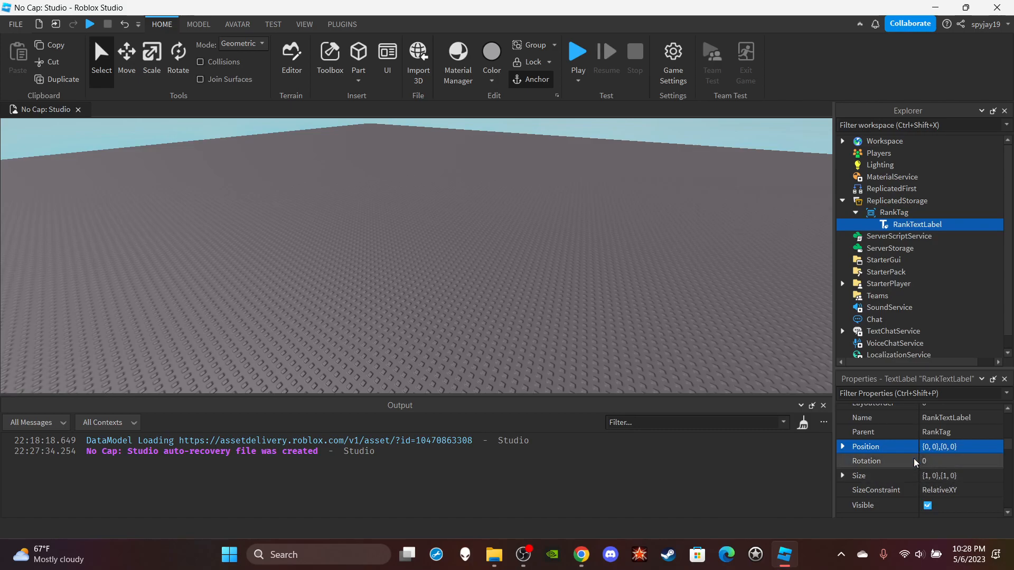
scroll("up", 3)
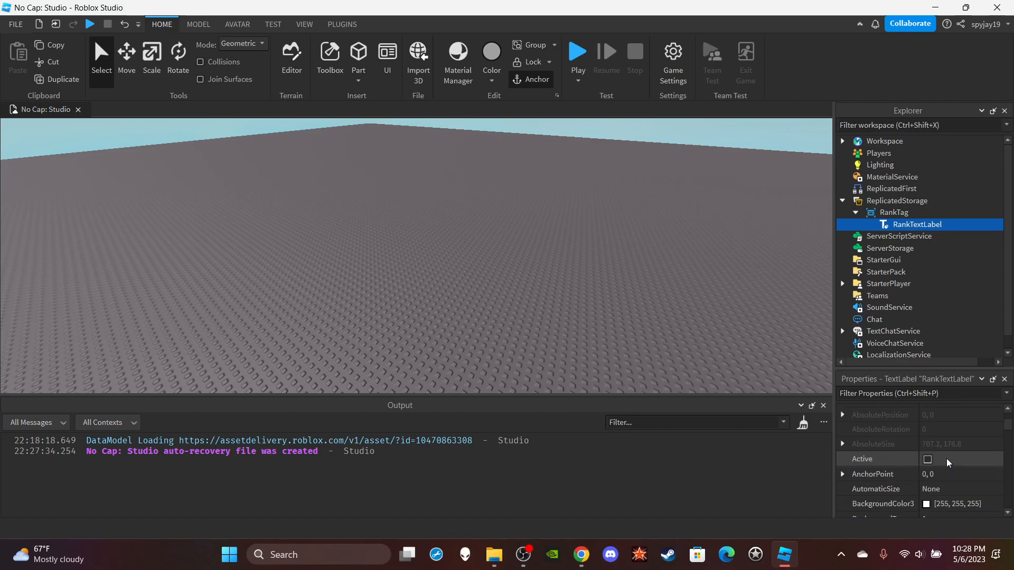
scroll("down", 3)
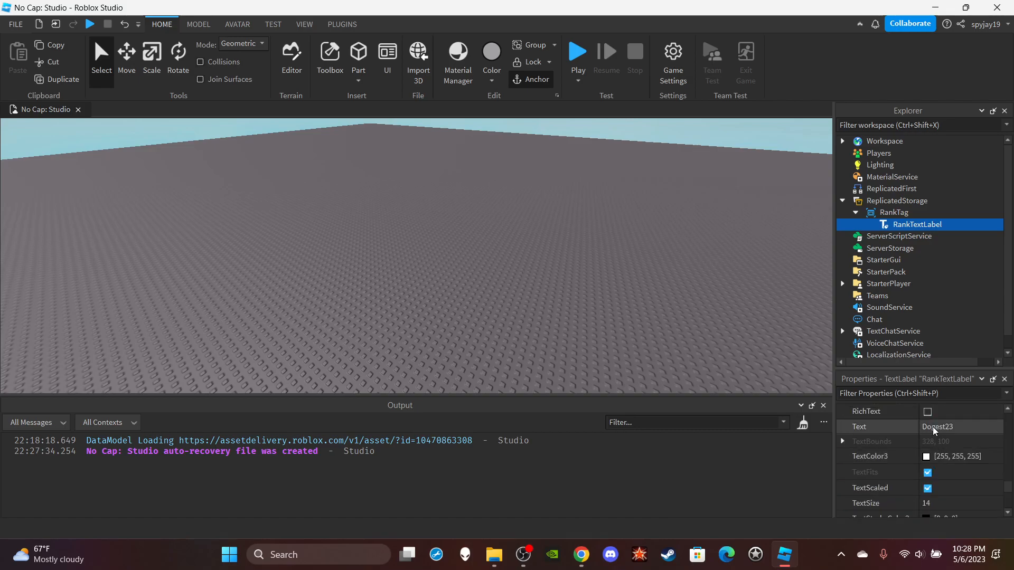
left_click(959, 427)
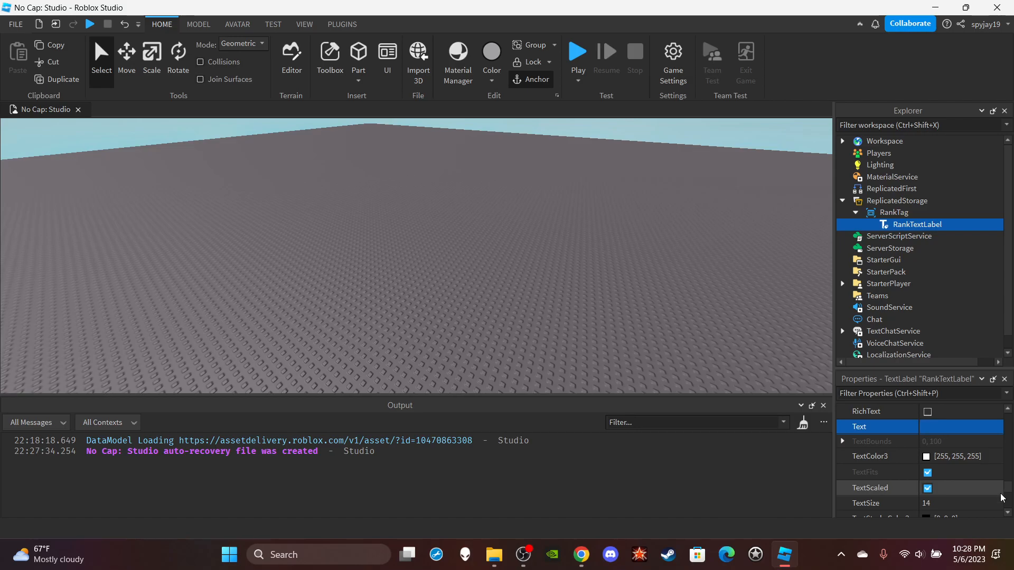
scroll("down", 3)
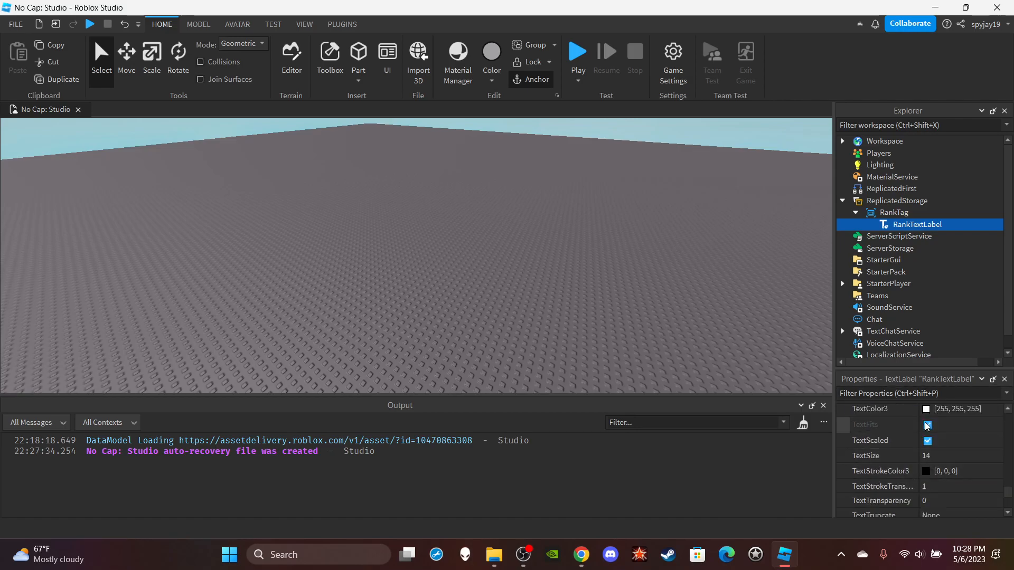
left_click(926, 409)
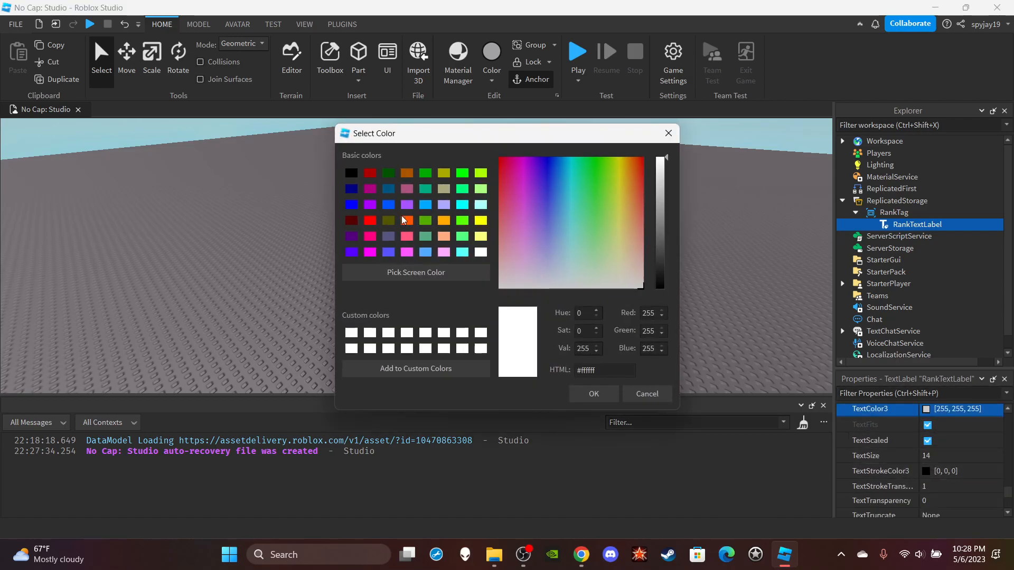
left_click(591, 394)
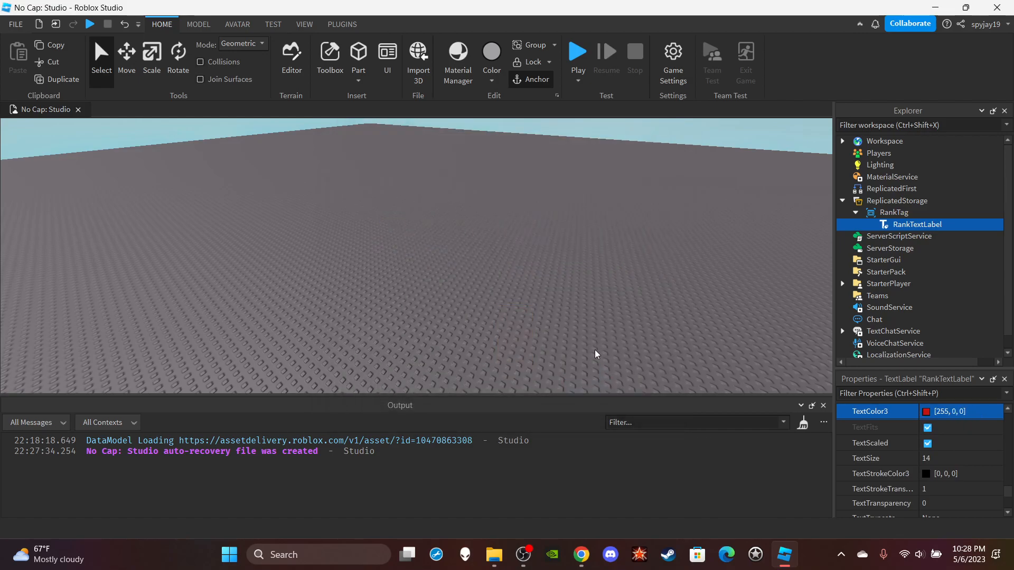
left_click(569, 286)
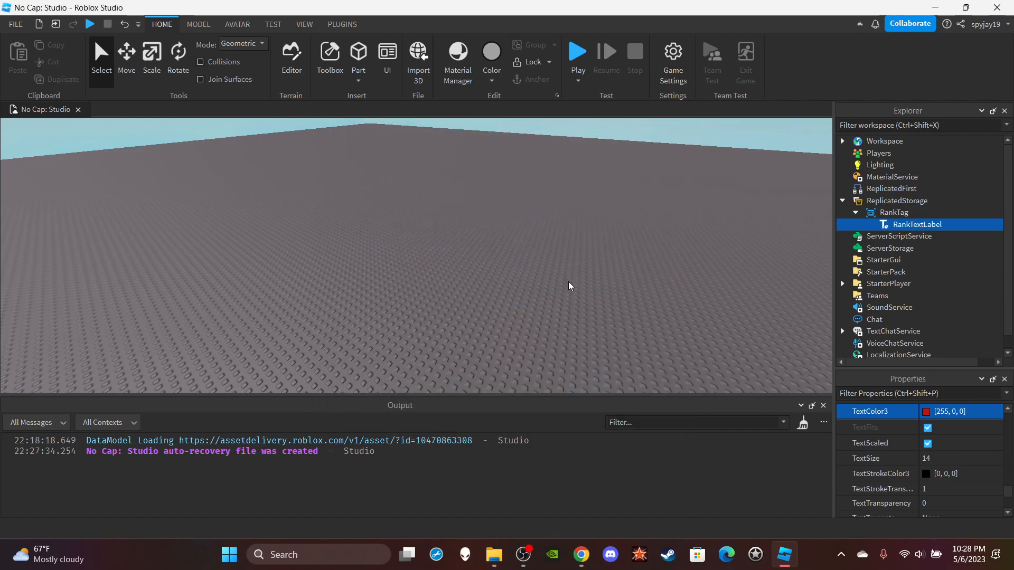
left_click(854, 212)
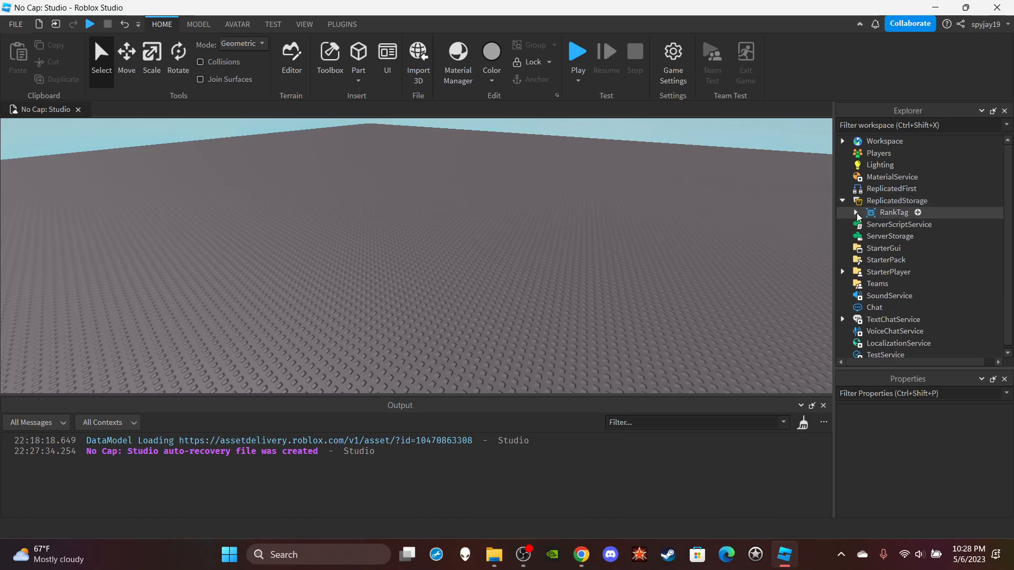
Create a new Script under ServerScriptService to become RankTagHandlerScript.
left_click(897, 212)
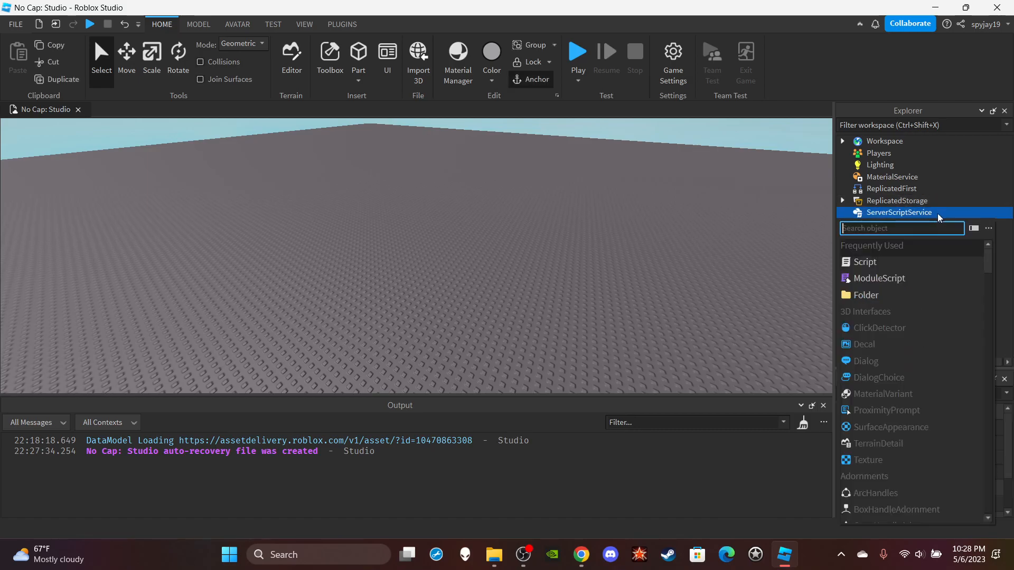
left_click(865, 260)
type("RankTagHandlerScript")
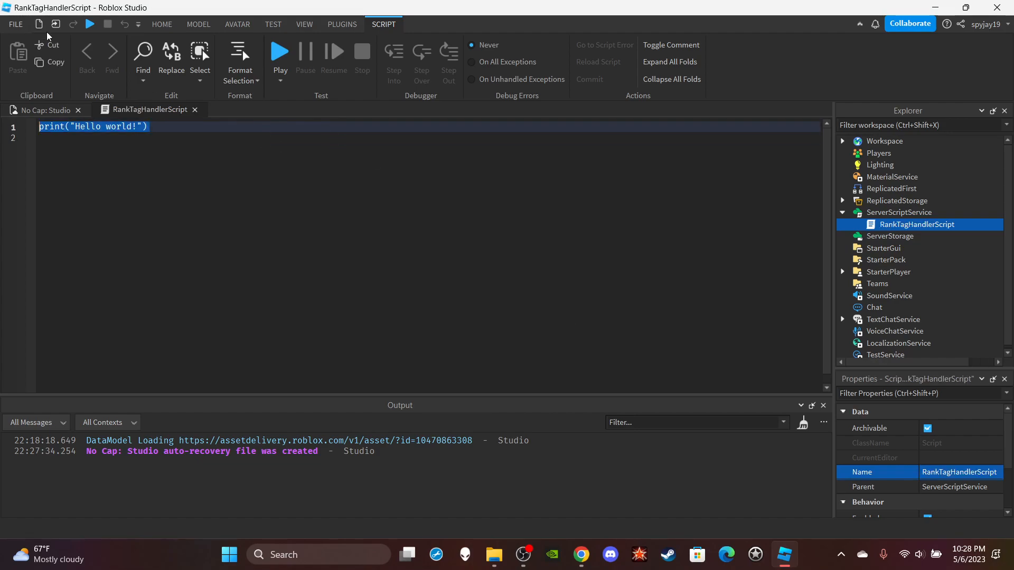
Write a PlayerAdded handler that stores the joining player's UserId in a local variable.
key("Delete")
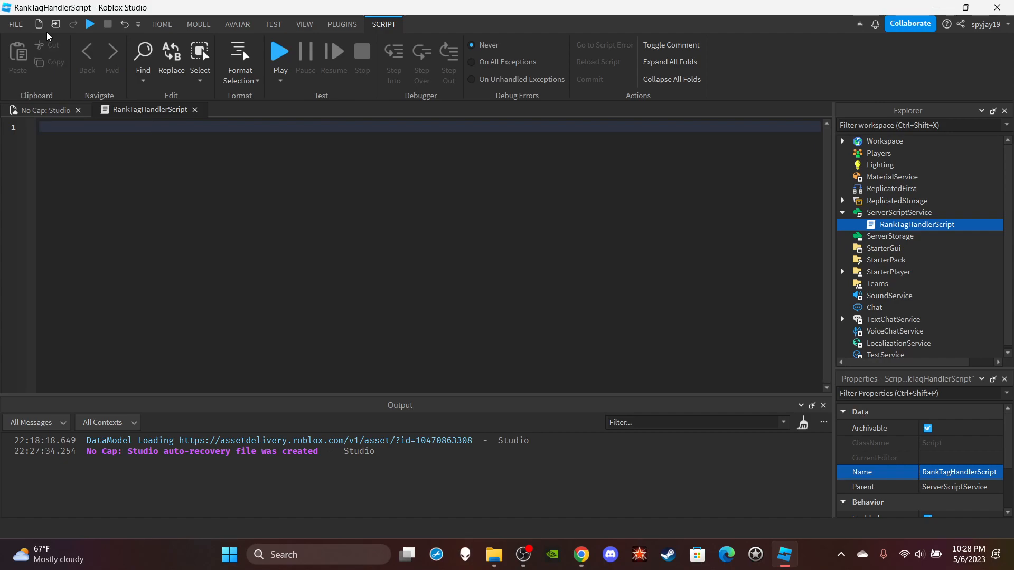
type("game.Players")
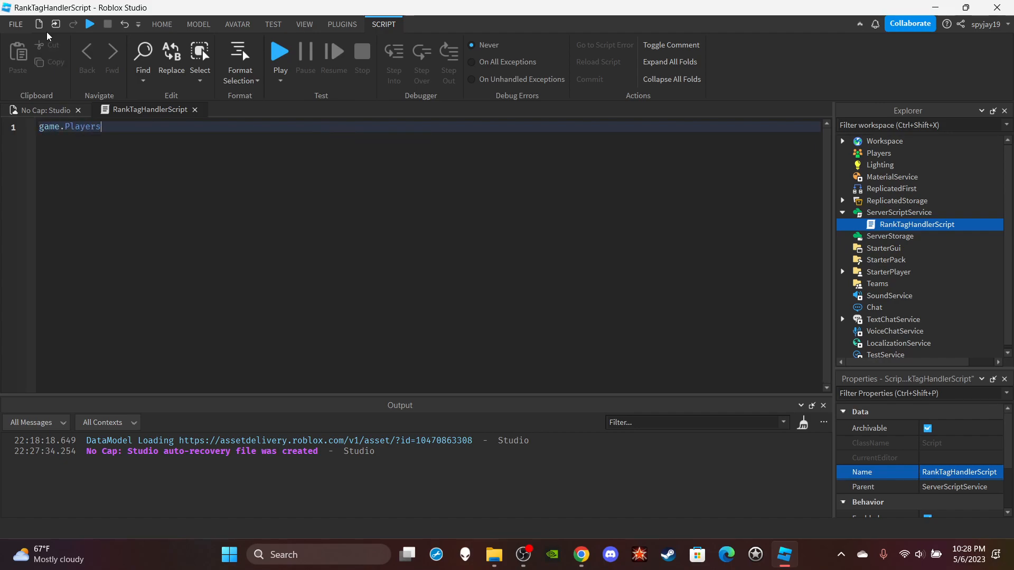
type(".PlayerAdded")
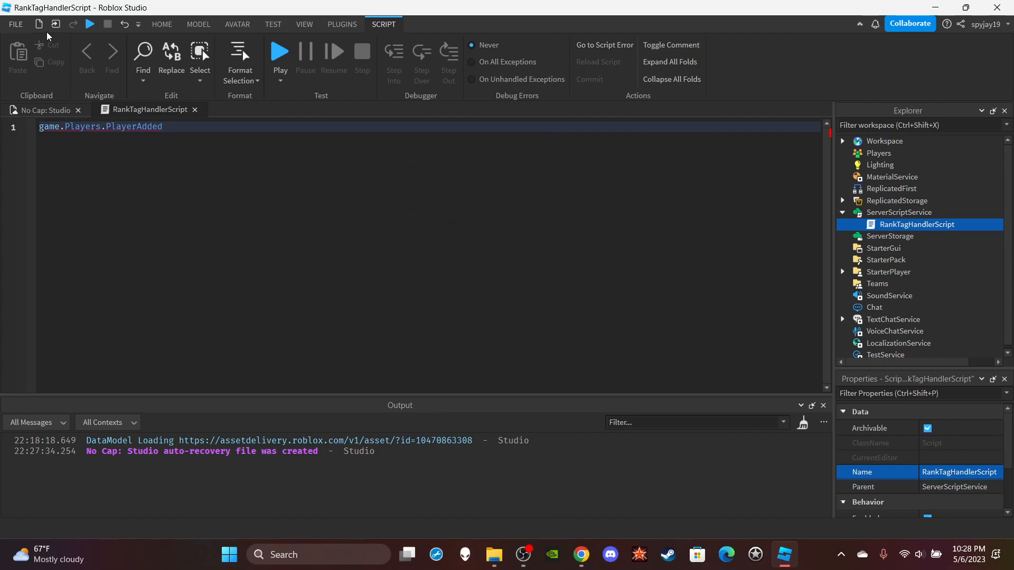
type(":Connect(function")
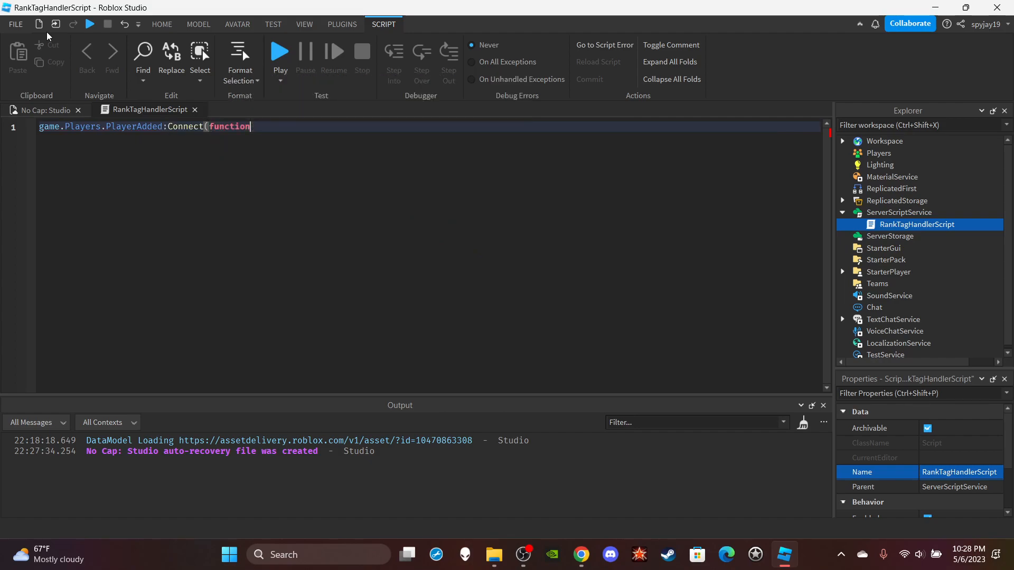
type("plr)")
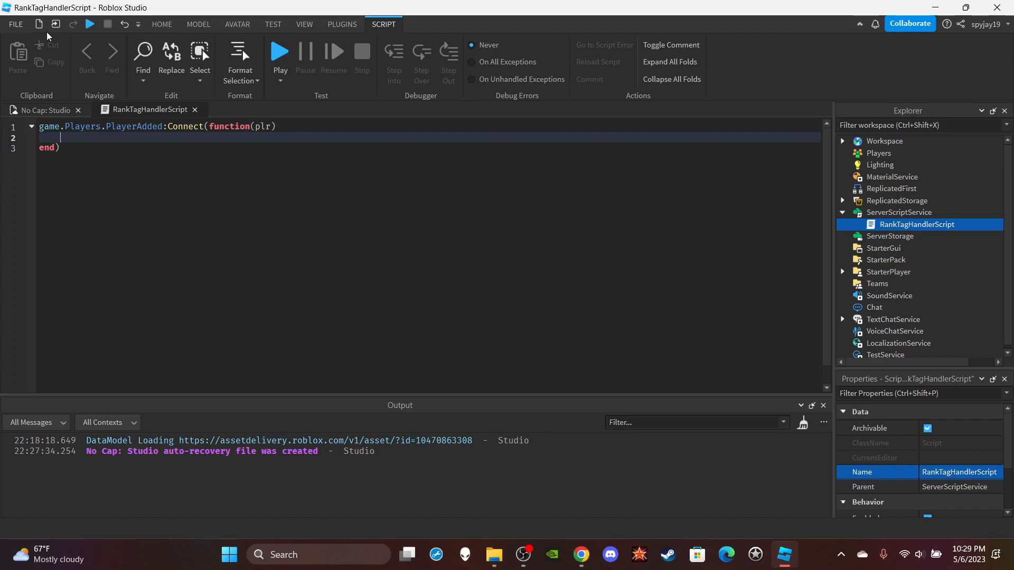
type("local U")
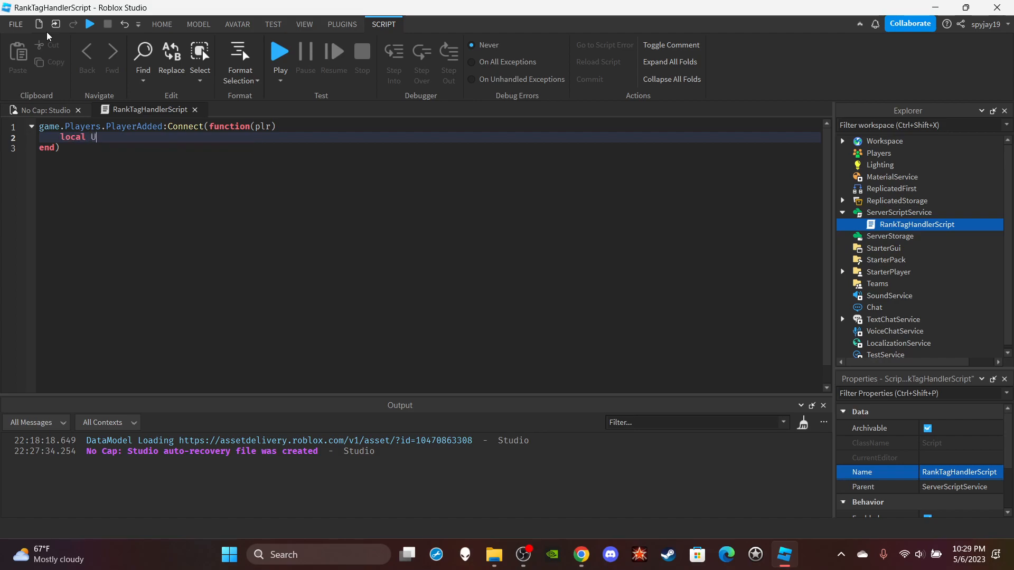
type("serId =")
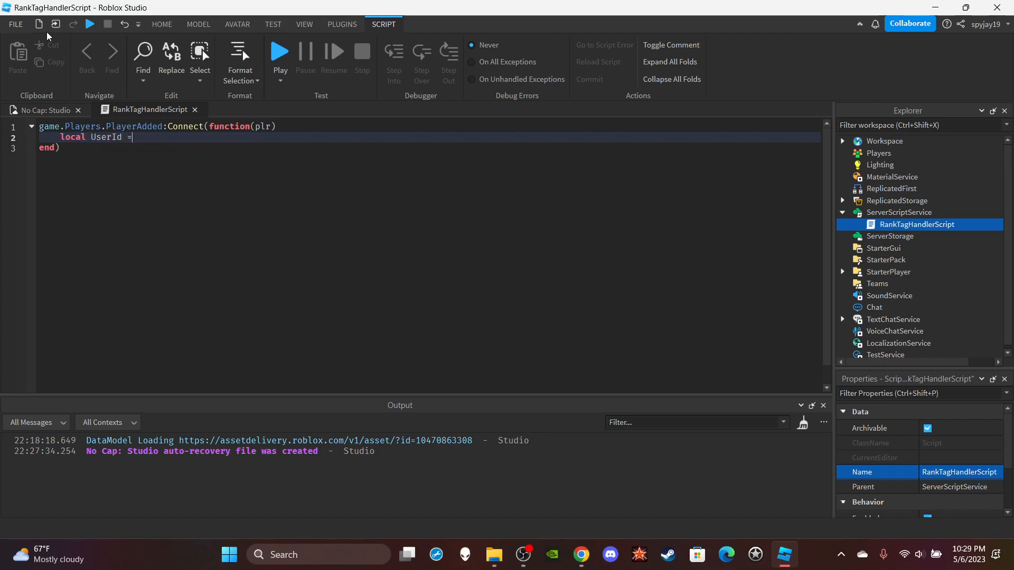
type("plr.UserId")
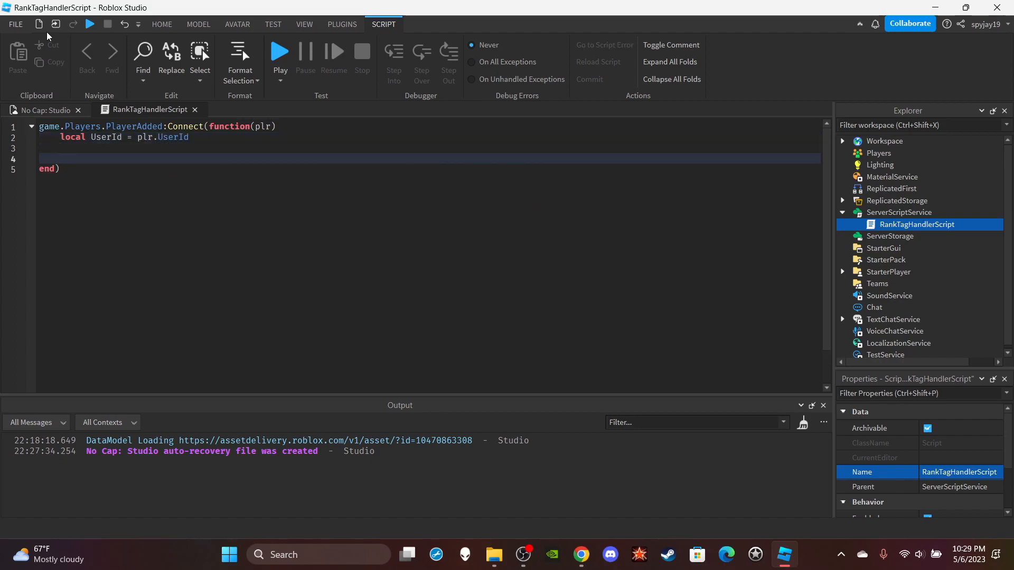
Clone RankTag from ReplicatedStorage and parent it to the player's Character Head.
type("local Rank")
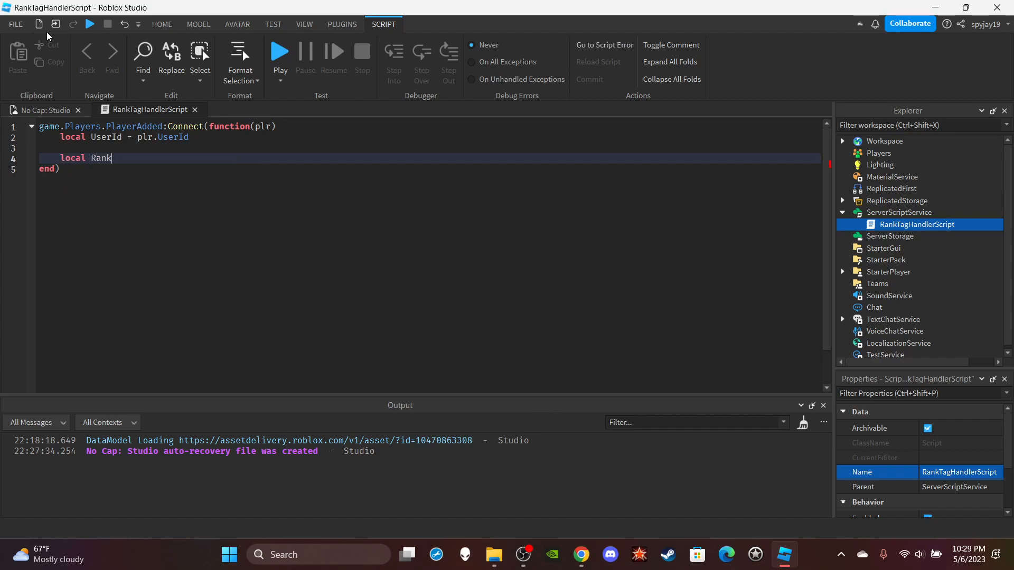
type("Tag = game")
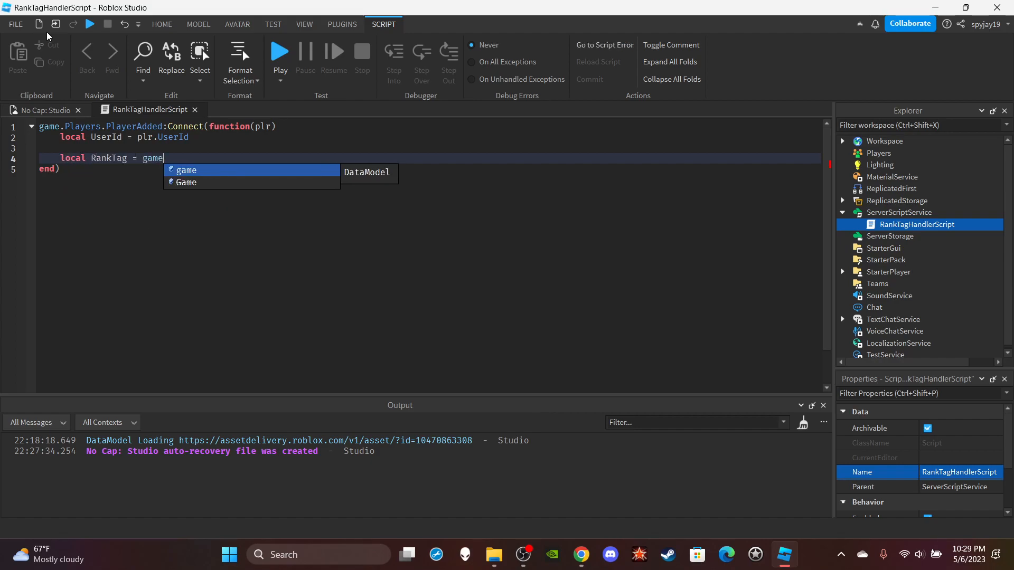
type(".ReplicatedStorage.RankTag")
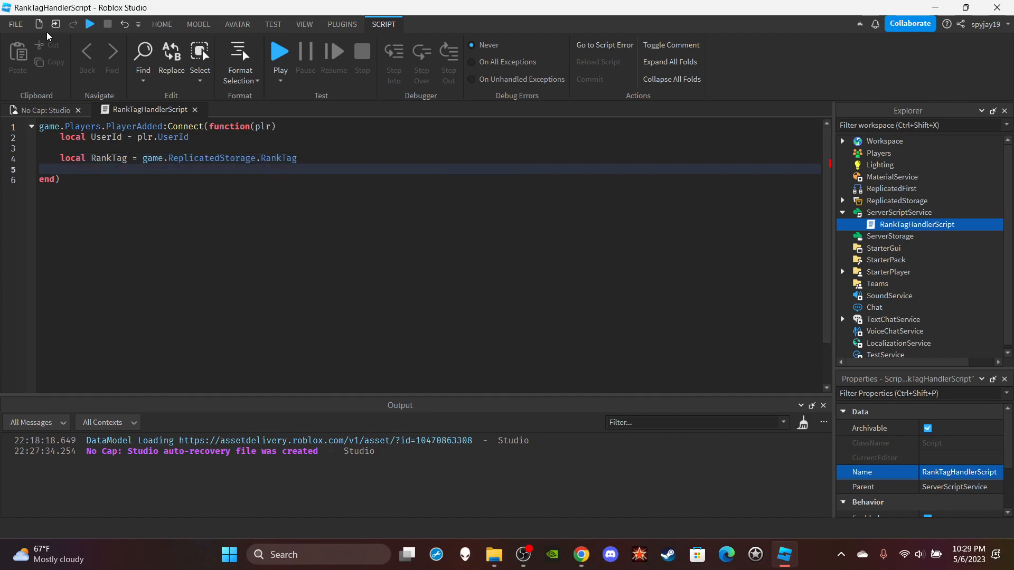
type("loc")
type("r")
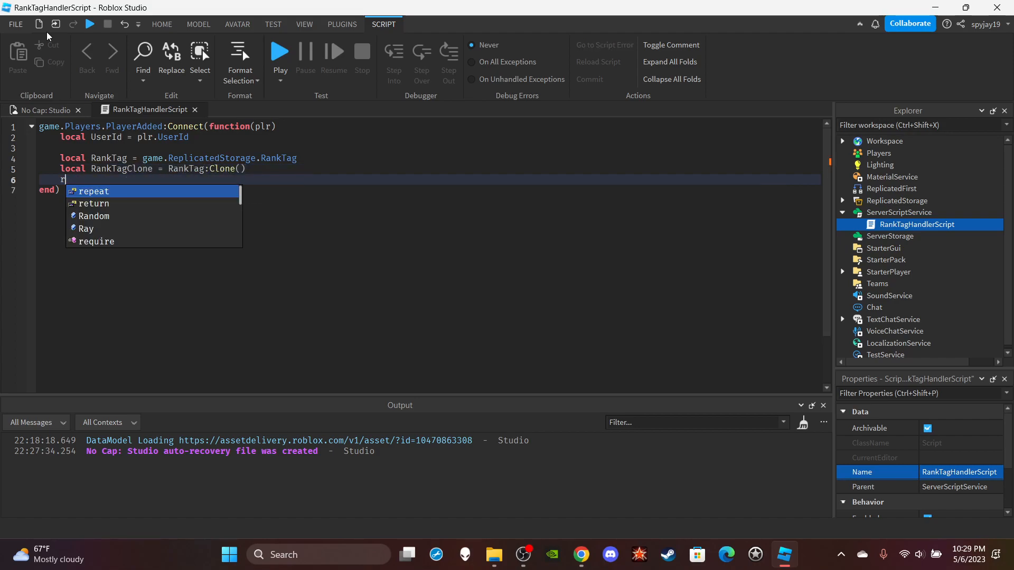
type("ankt")
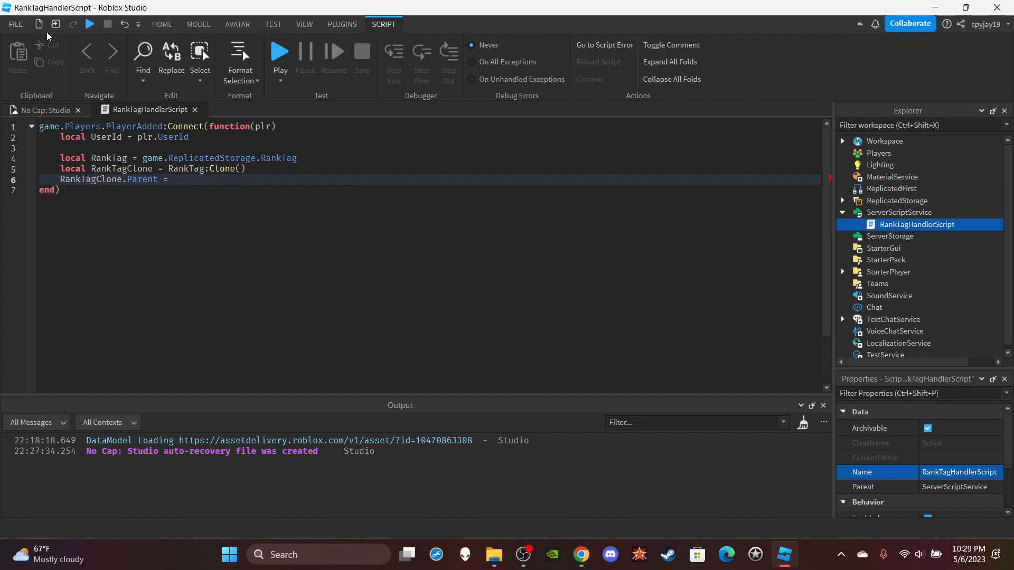
type("plr.Char")
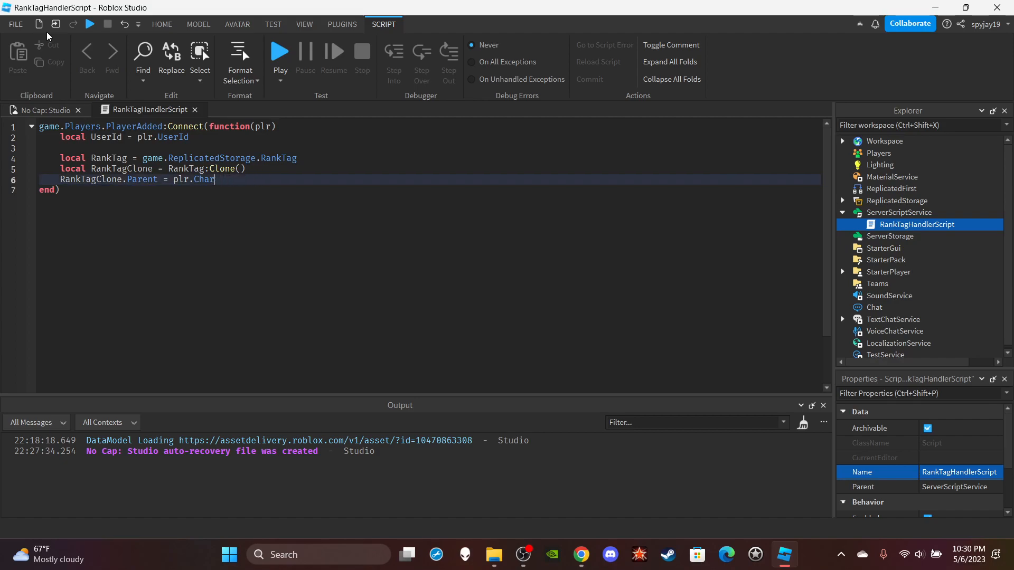
type(":WaitForChild()")
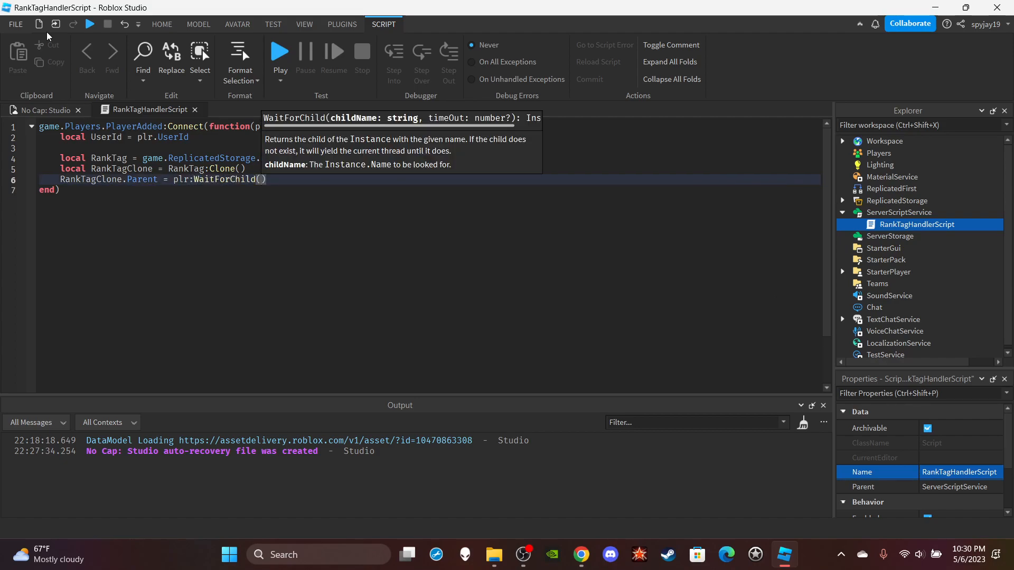
type("\"CHar\"")
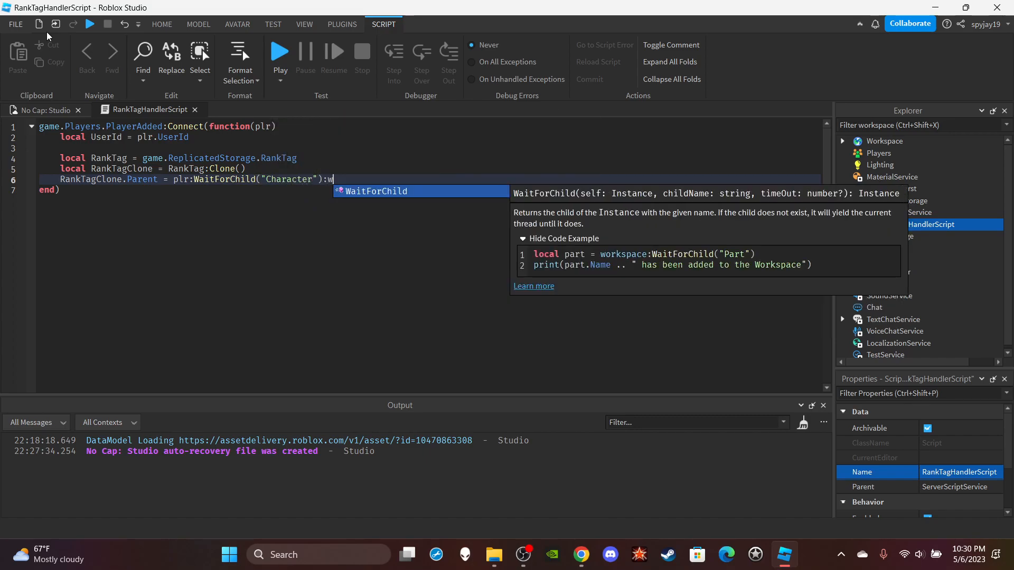
type("aitForChild(\"Head\")")
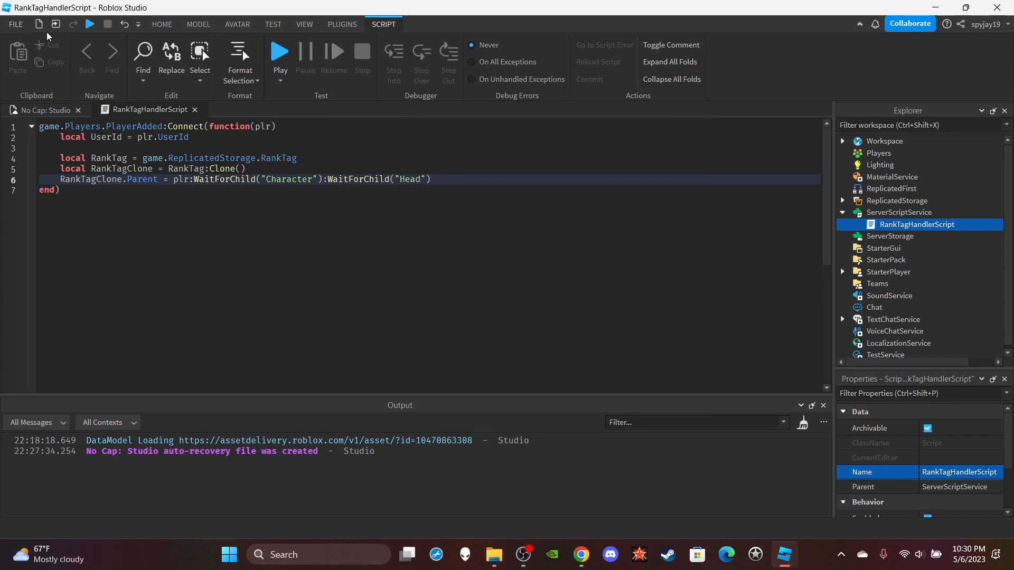
Set RankTagClone.RankTextLabel.Text to the UserId.
type("rank")
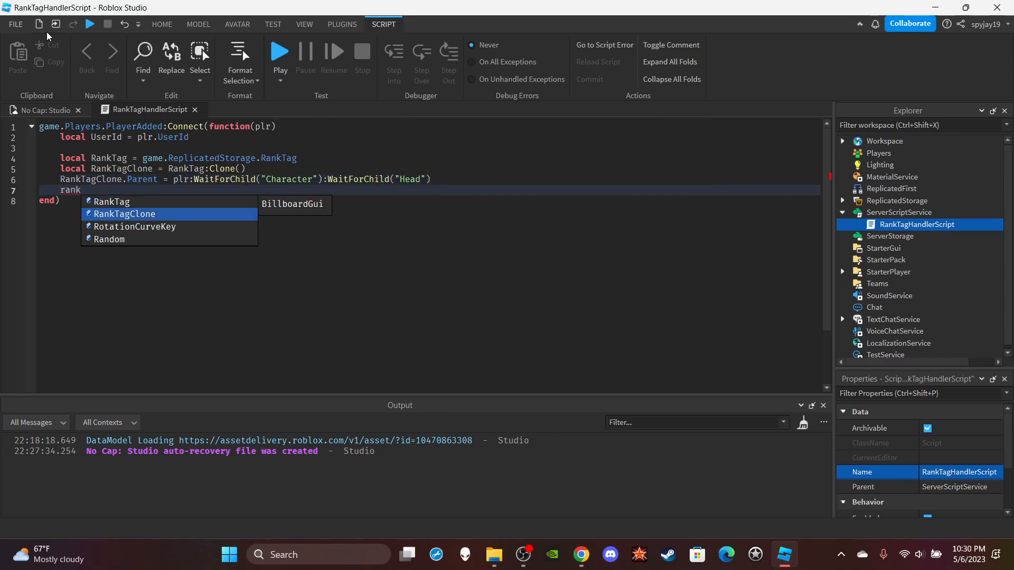
type("RankTagClone.T")
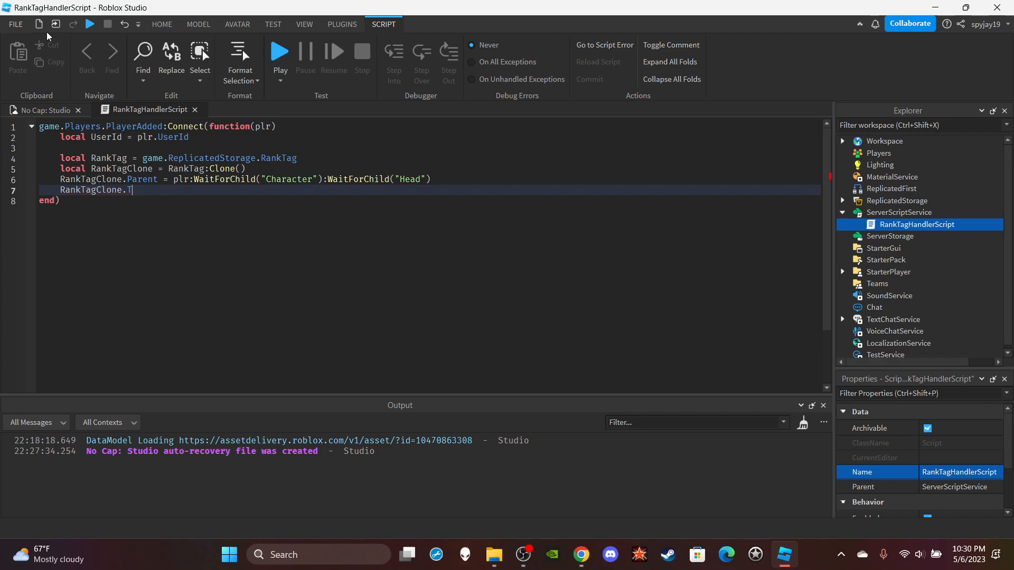
type("RankTextLabel.Text")
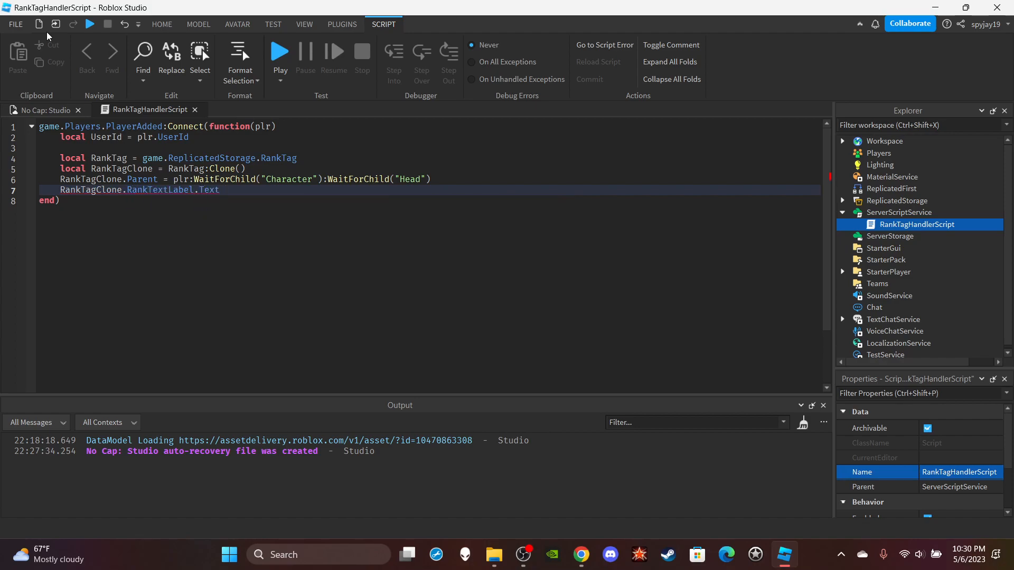
type("Use")
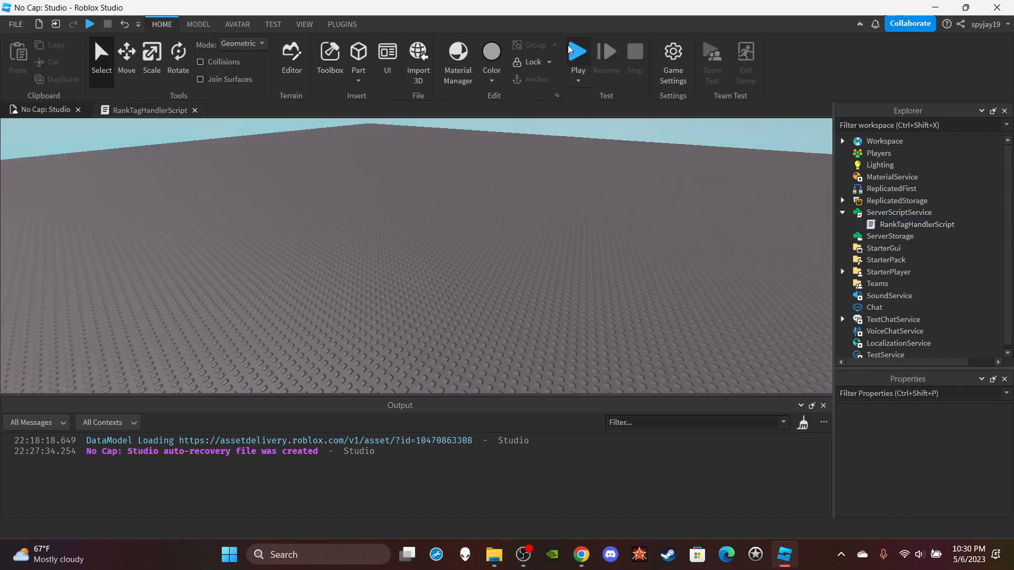
Run a play test and note the infinite-yield warning on waiting for Character.
left_click(577, 50)
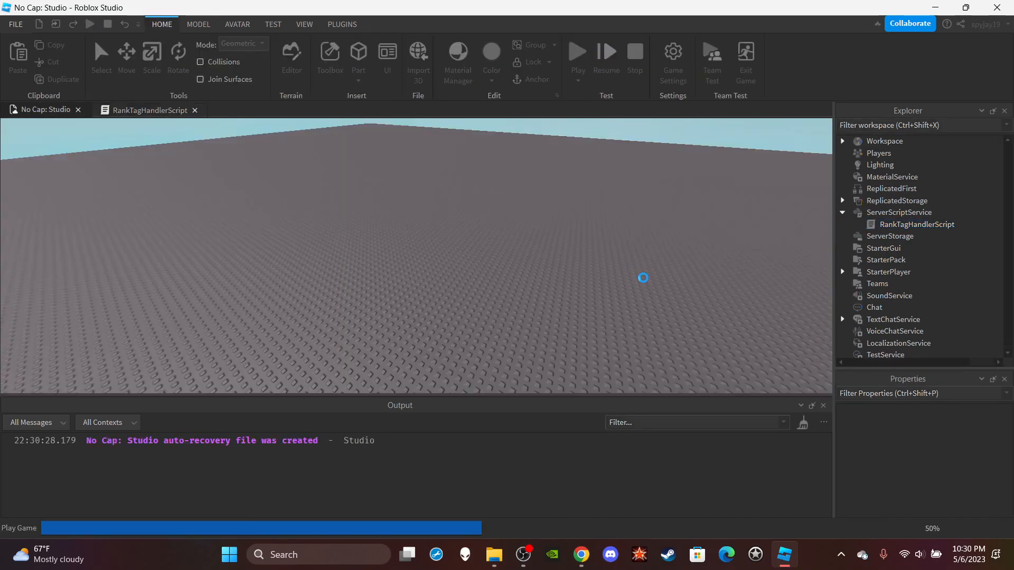
left_click(576, 51)
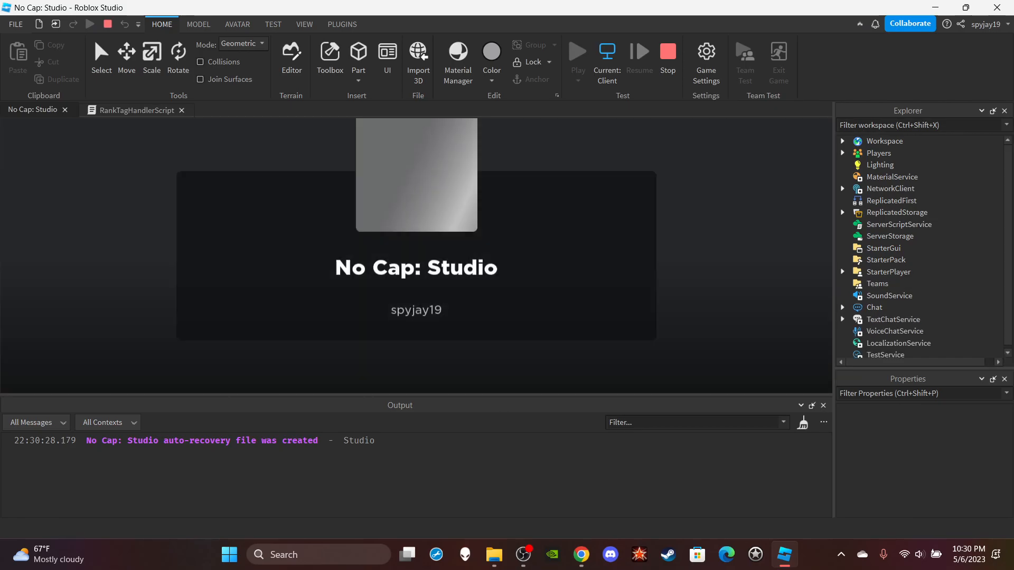
left_click(576, 51)
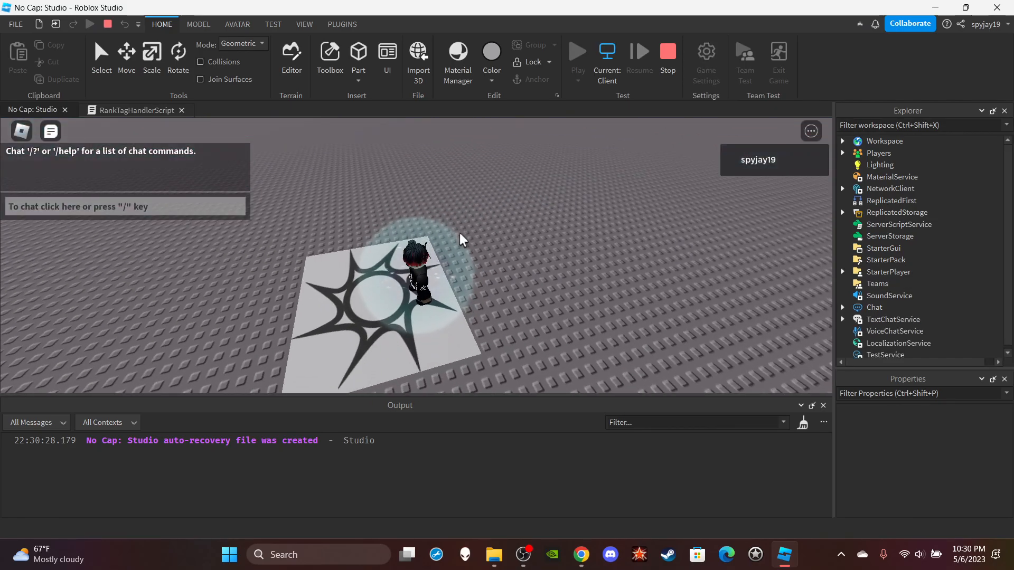
left_click(134, 110)
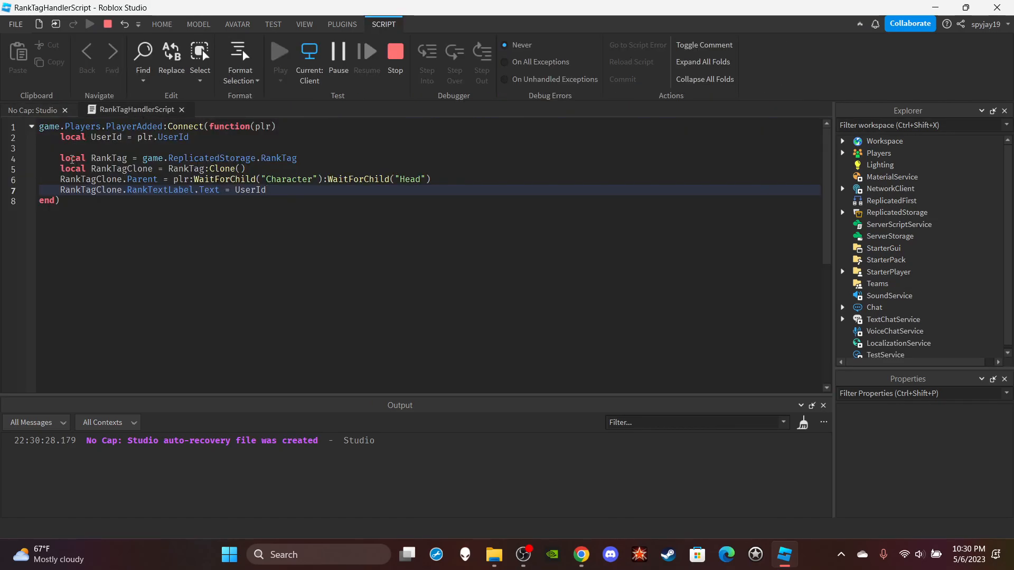
left_click(280, 51)
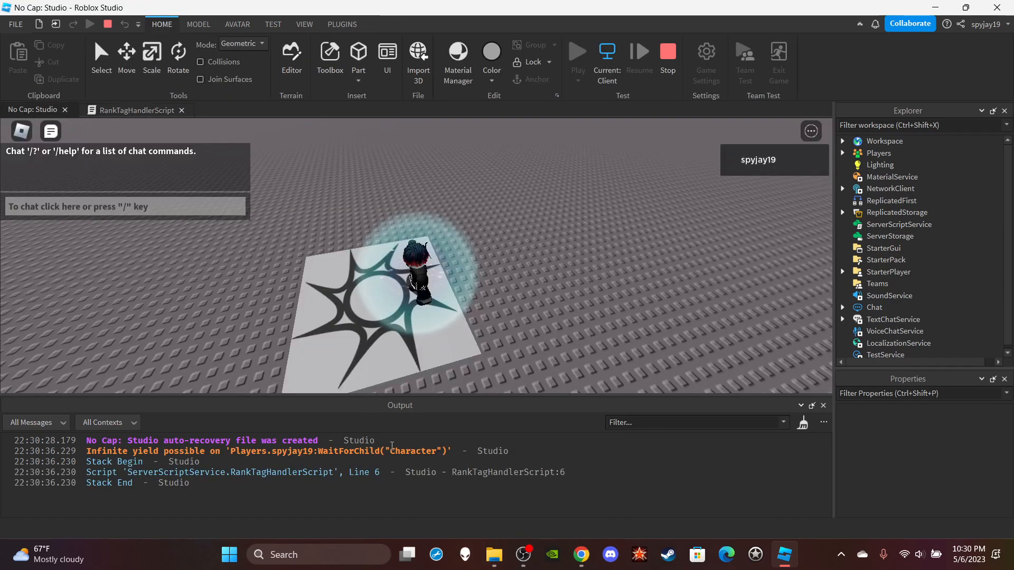
Expand Workspace and the player's character model in the Explorer to look for the tag.
left_click(843, 141)
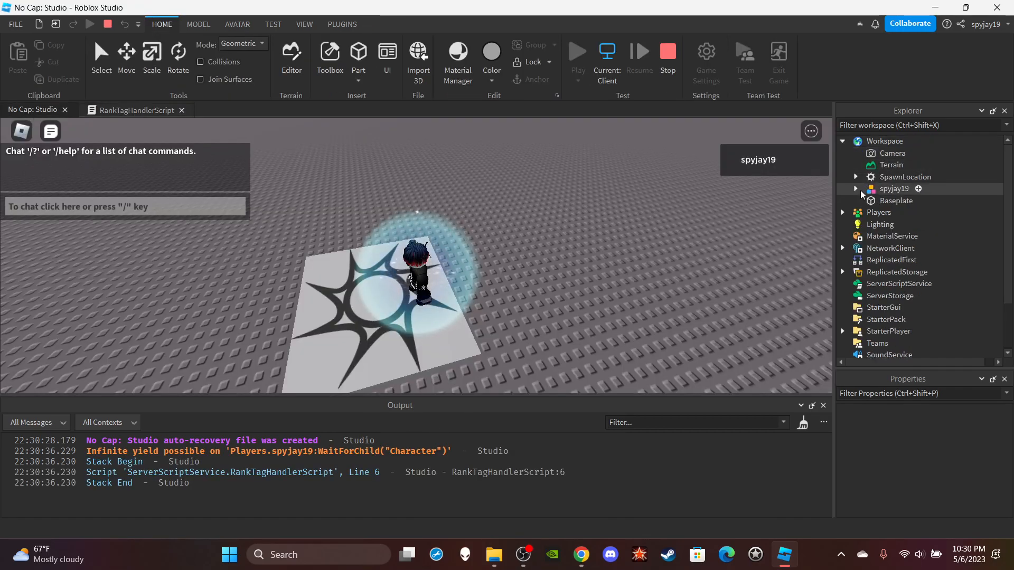
left_click(855, 188)
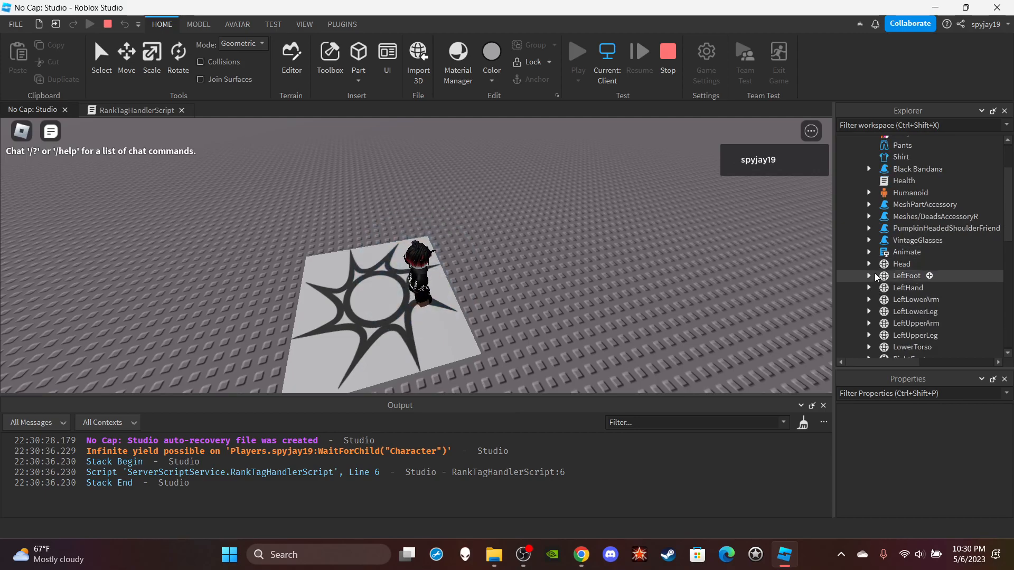
left_click(869, 263)
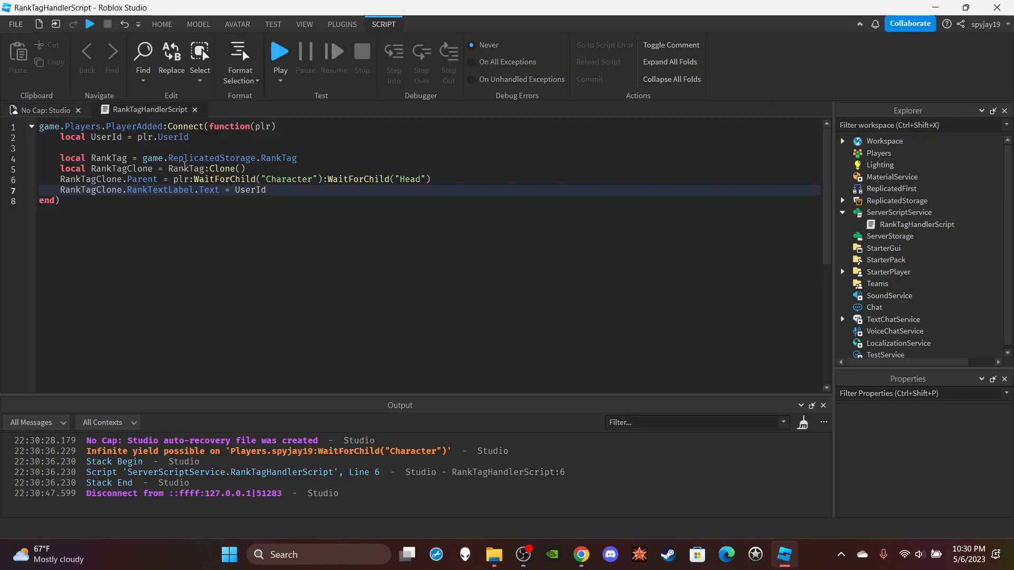
mouse_move(229, 184)
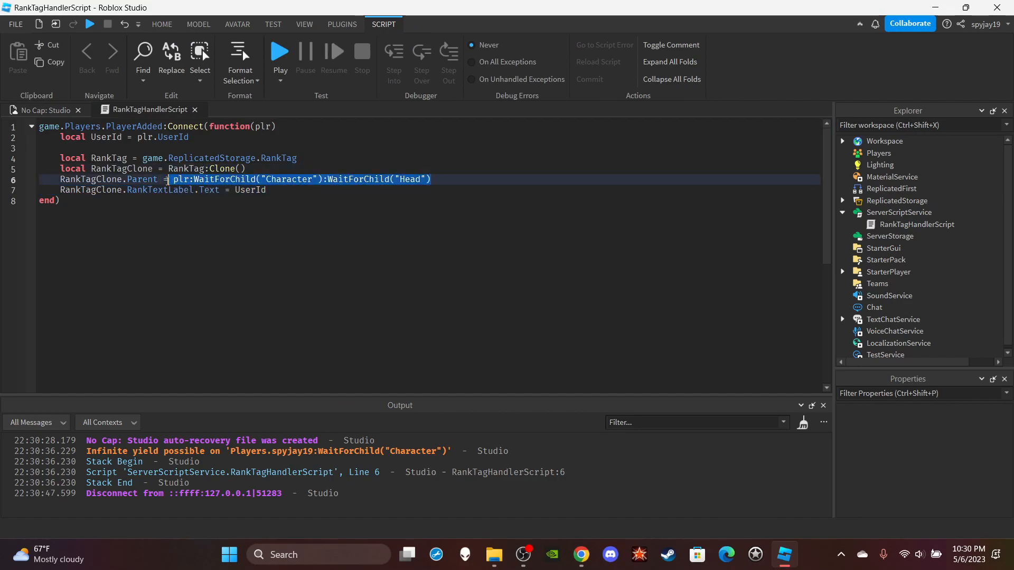
Replace the Character lookup with game.Workspace:WaitForChild(plr.Name):WaitForChild("Head").
left_click(341, 208)
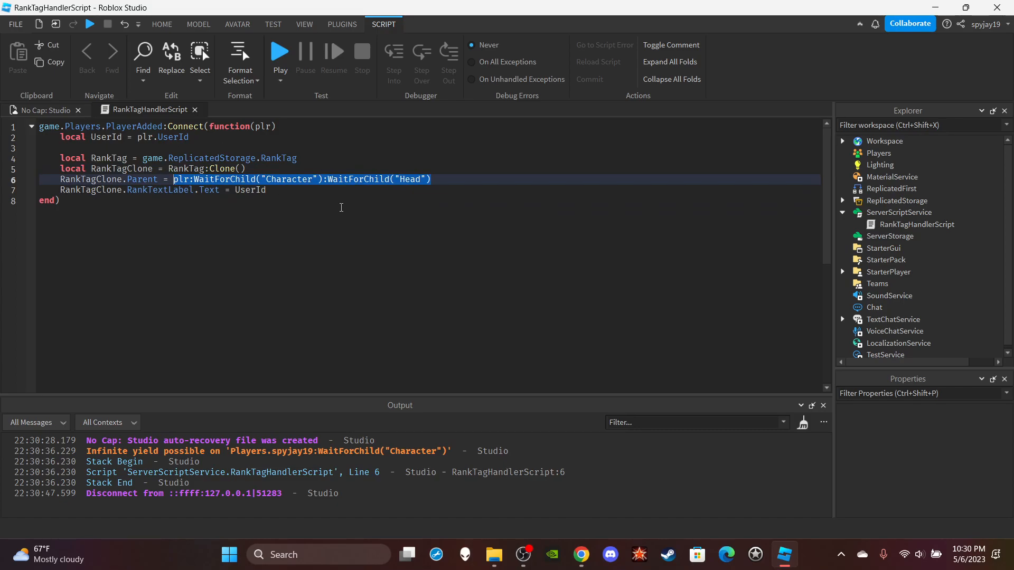
type("game.wo")
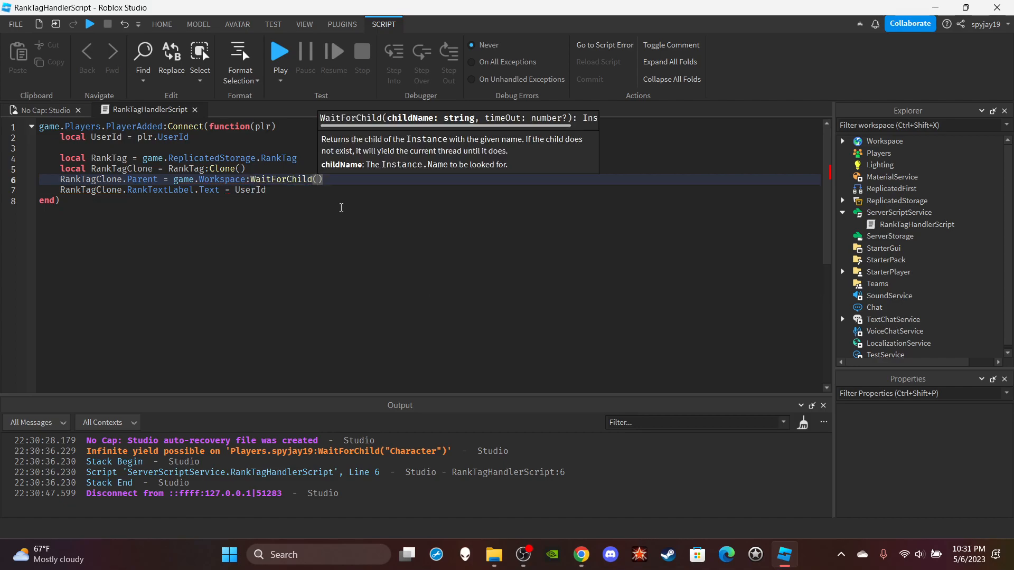
type("plr.Name")
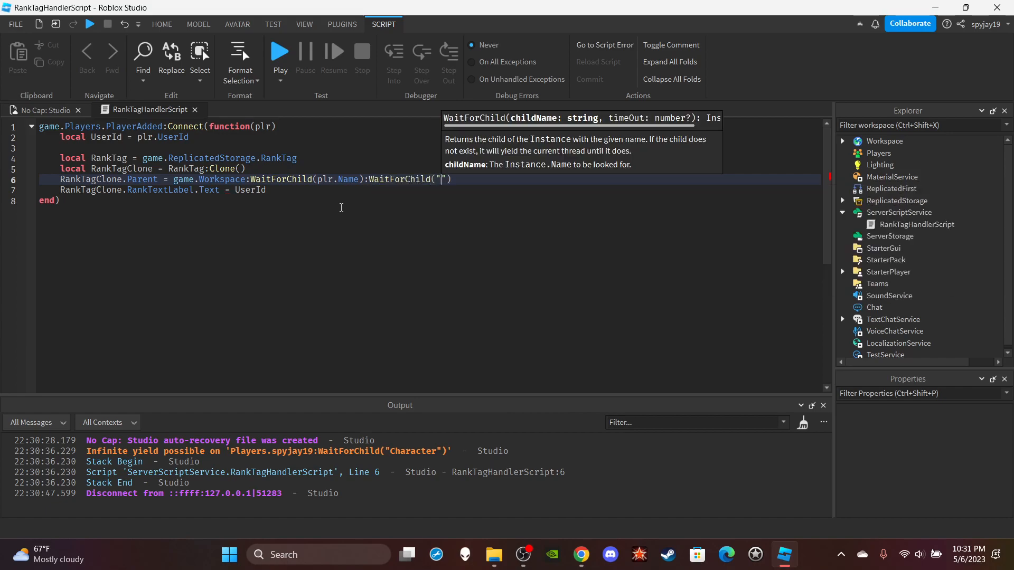
type("Head")
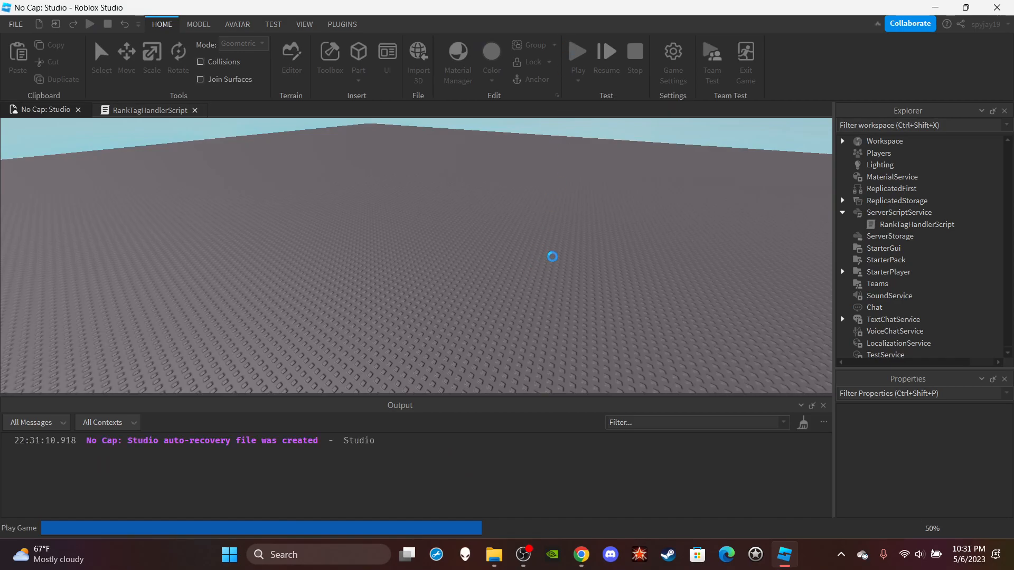
Play-test again, confirm the red tag above the character's head, and return to the script.
left_click(576, 50)
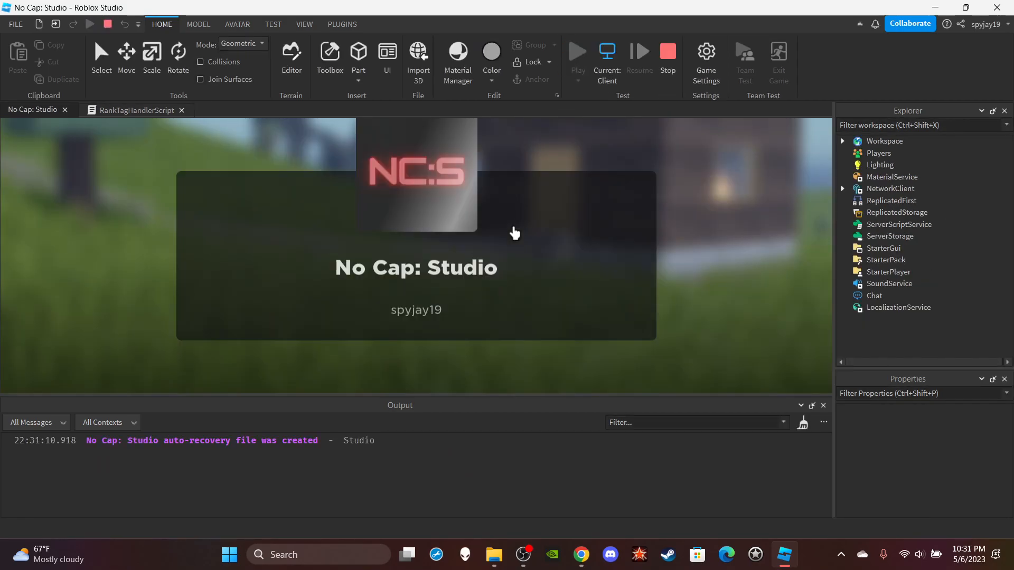
left_click(606, 50)
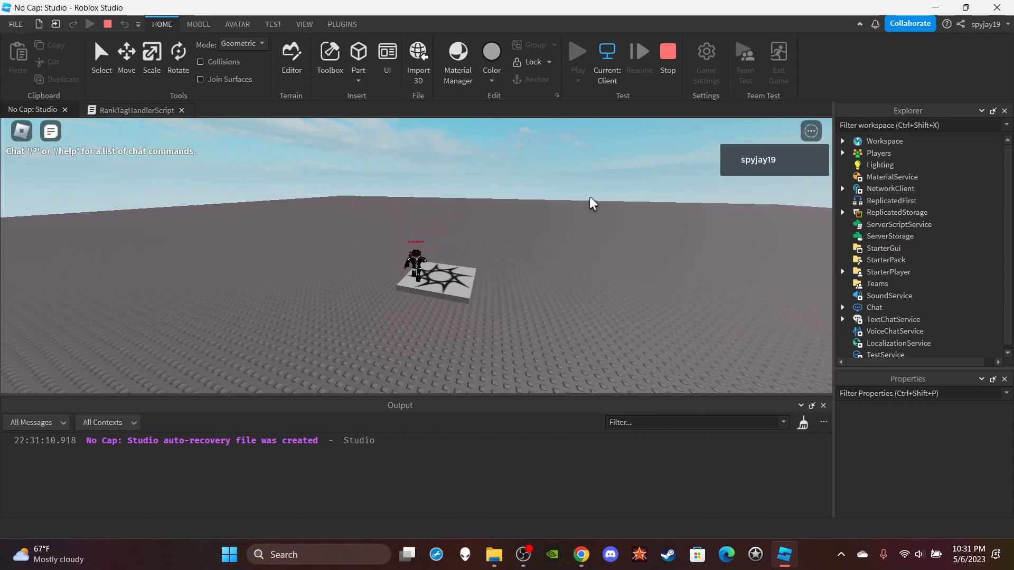
left_click(133, 109)
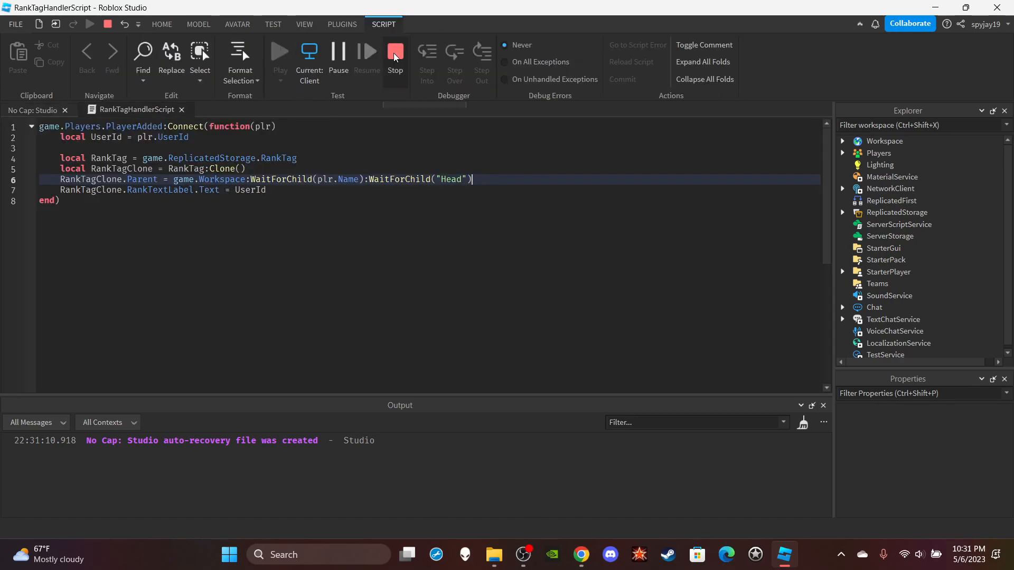
Stop the play test, recheck the script's UserId line, and return to the place's 3D view.
left_click(394, 53)
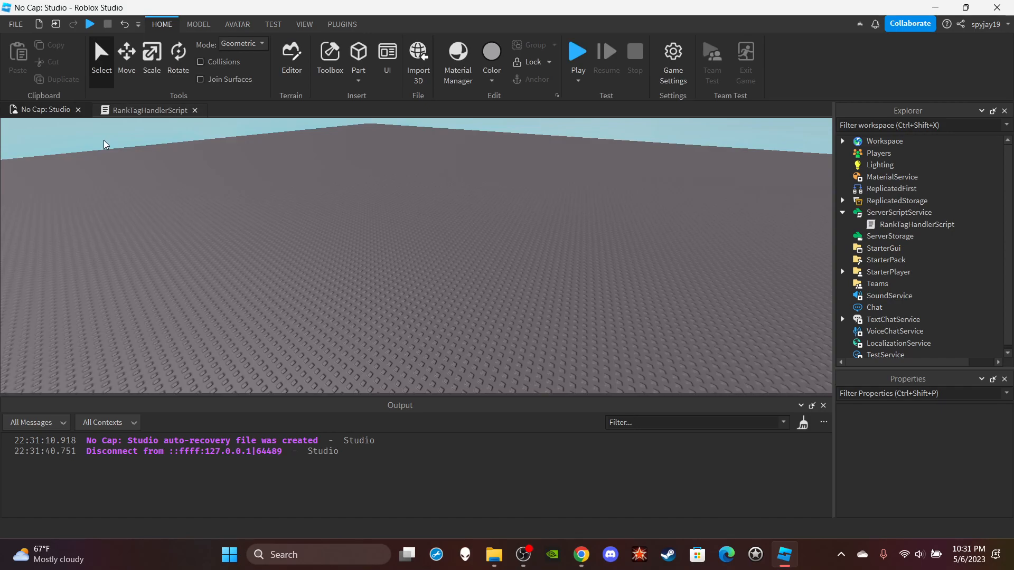
left_click(147, 110)
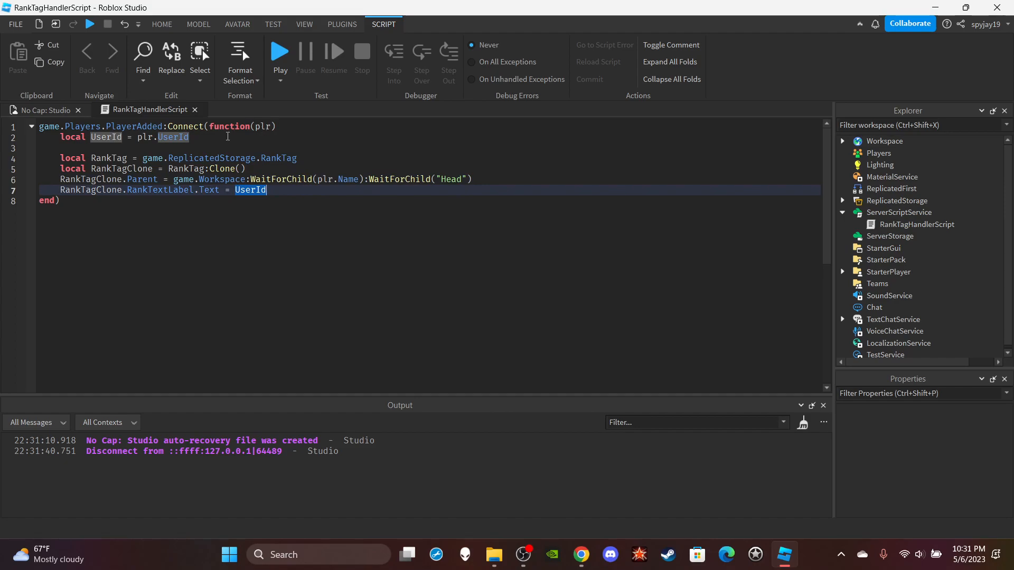
left_click(44, 108)
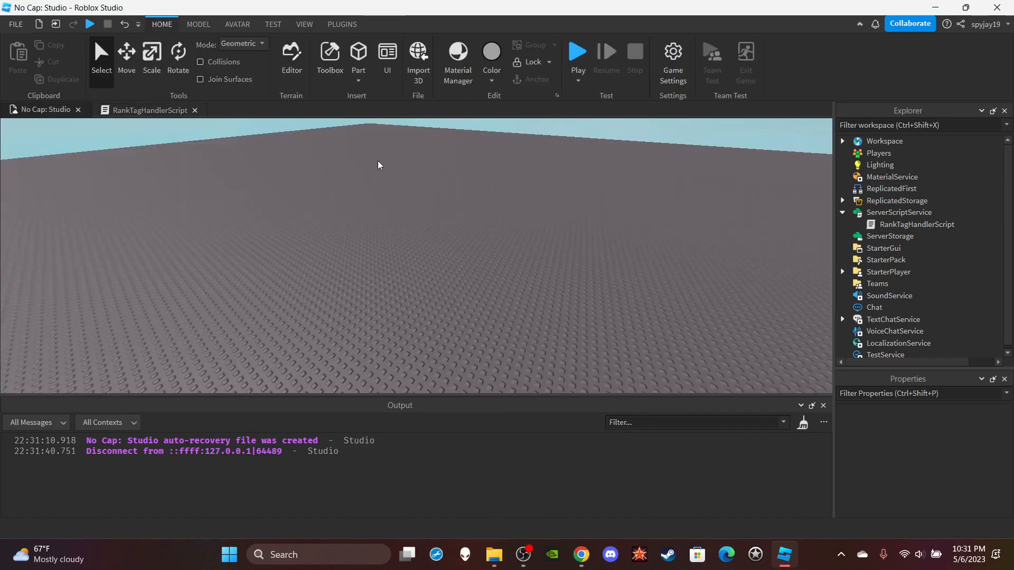